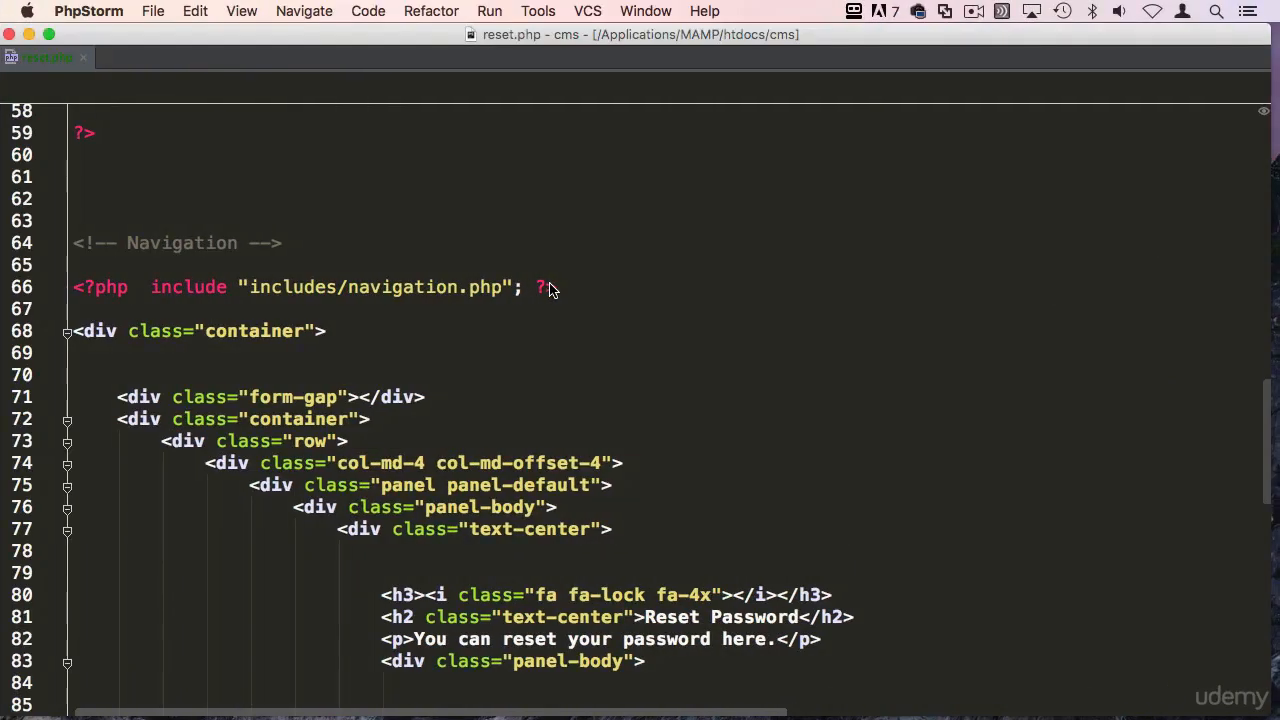
Step: Load the Reset Password form at localhost:8888/cms/reset.php and focus the Confirm password field
{"action": "scroll", "scroll_direction": "up", "scroll_amount": 3}
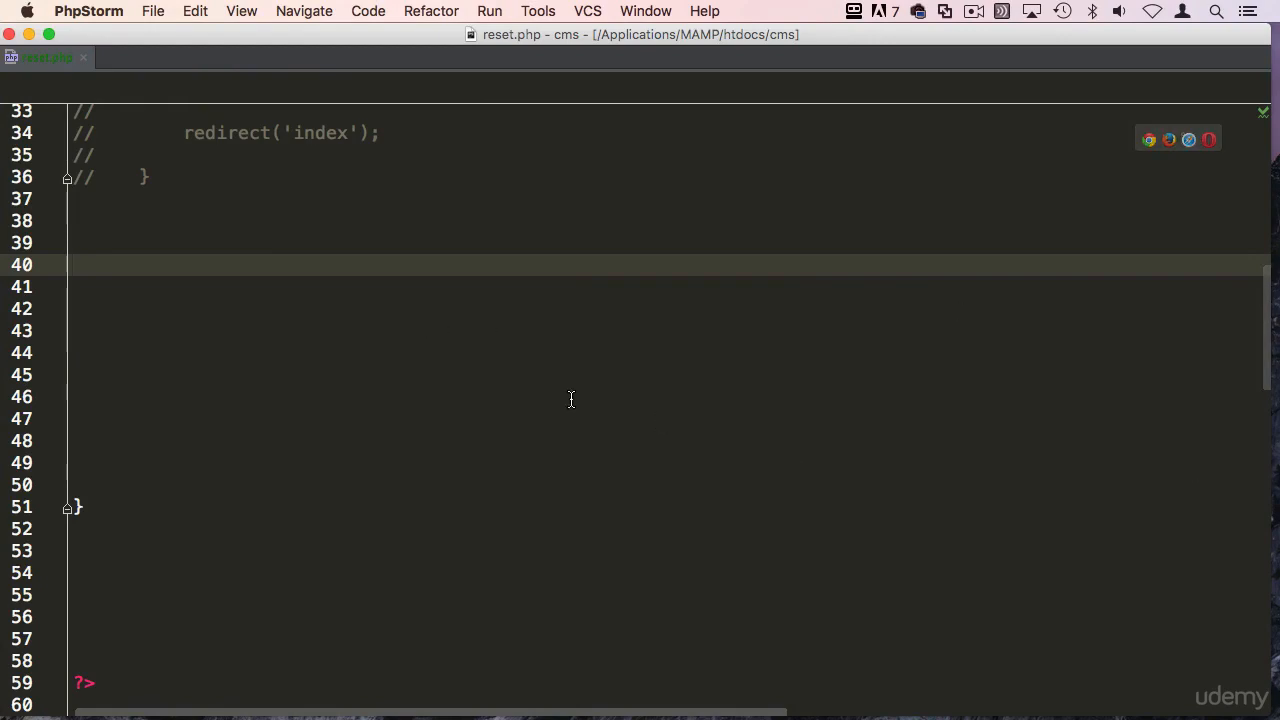
{"action": "scroll", "scroll_direction": "down", "scroll_amount": 3}
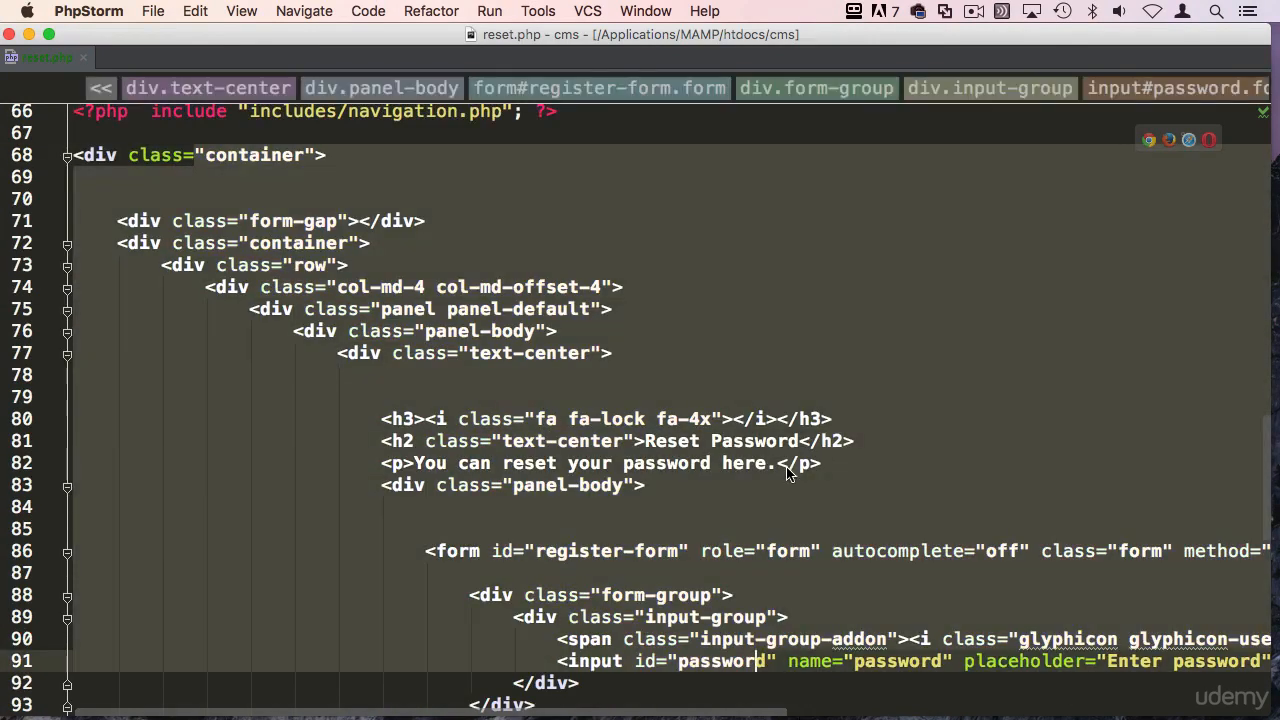
{"action": "scroll", "scroll_direction": "down", "scroll_amount": 3}
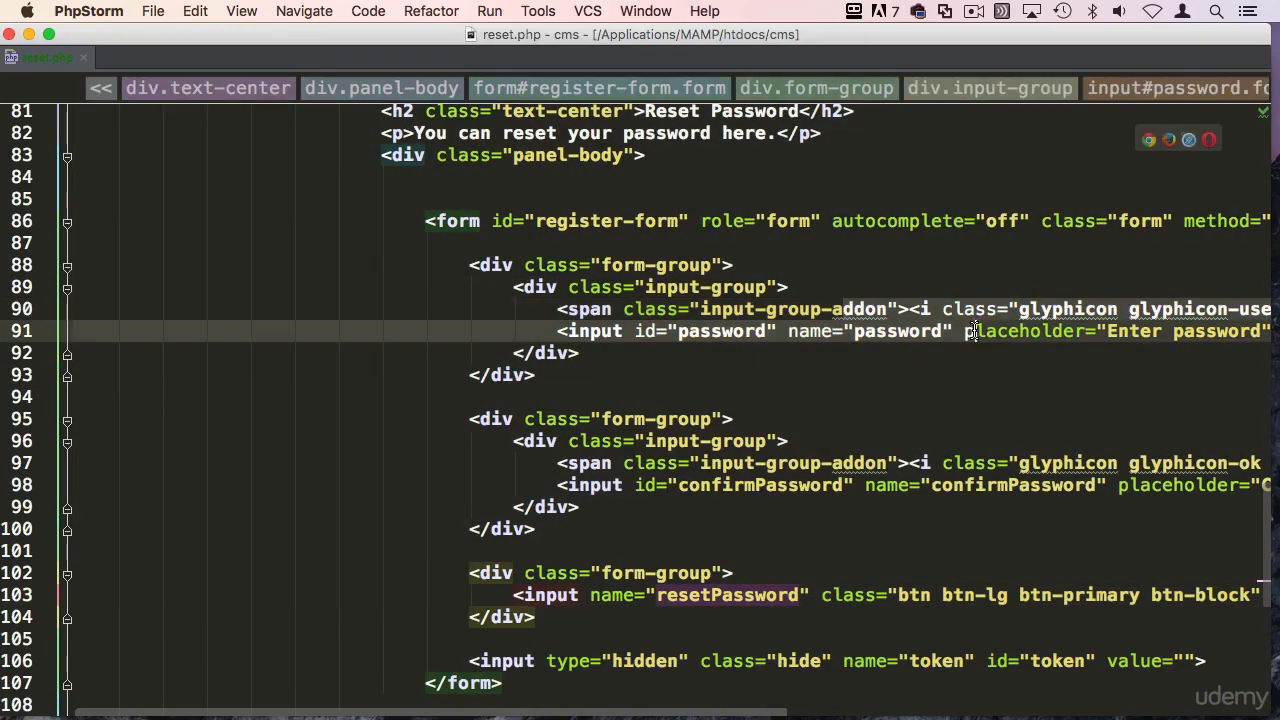
{"action": "scroll", "scroll_direction": "up", "scroll_amount": 3}
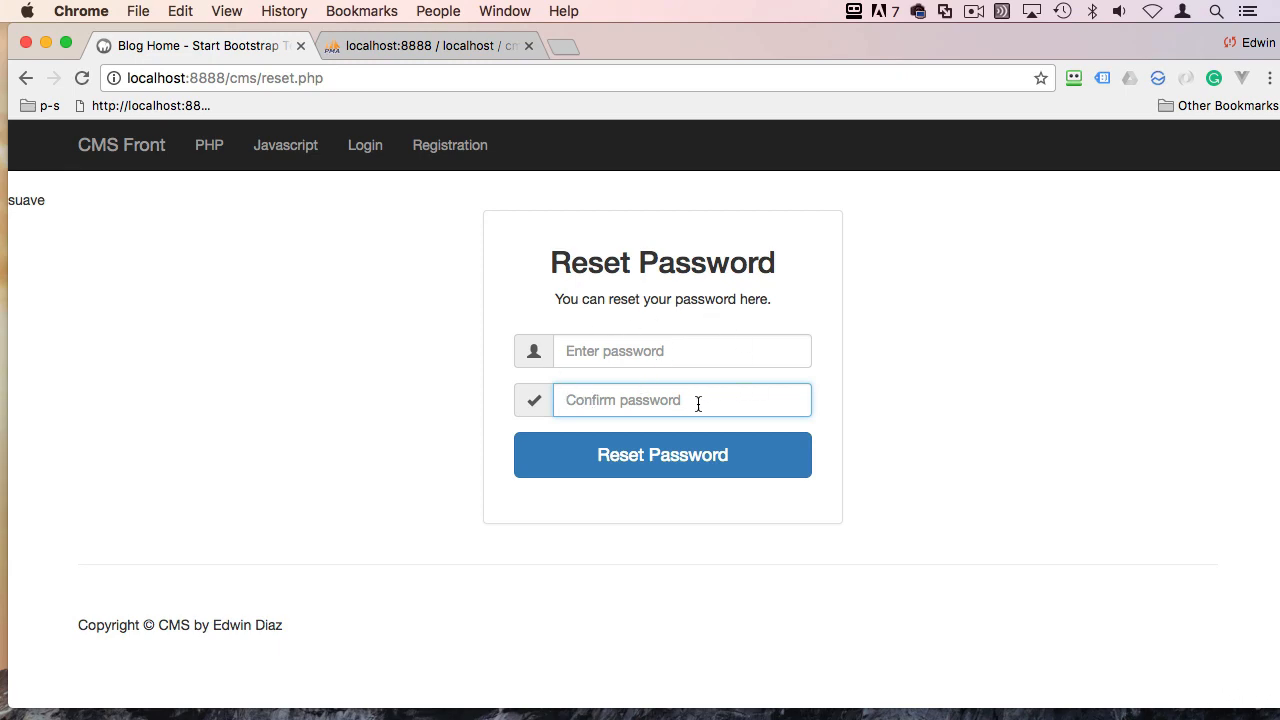
{"action": "left_click", "coordinate": [306, 288]}
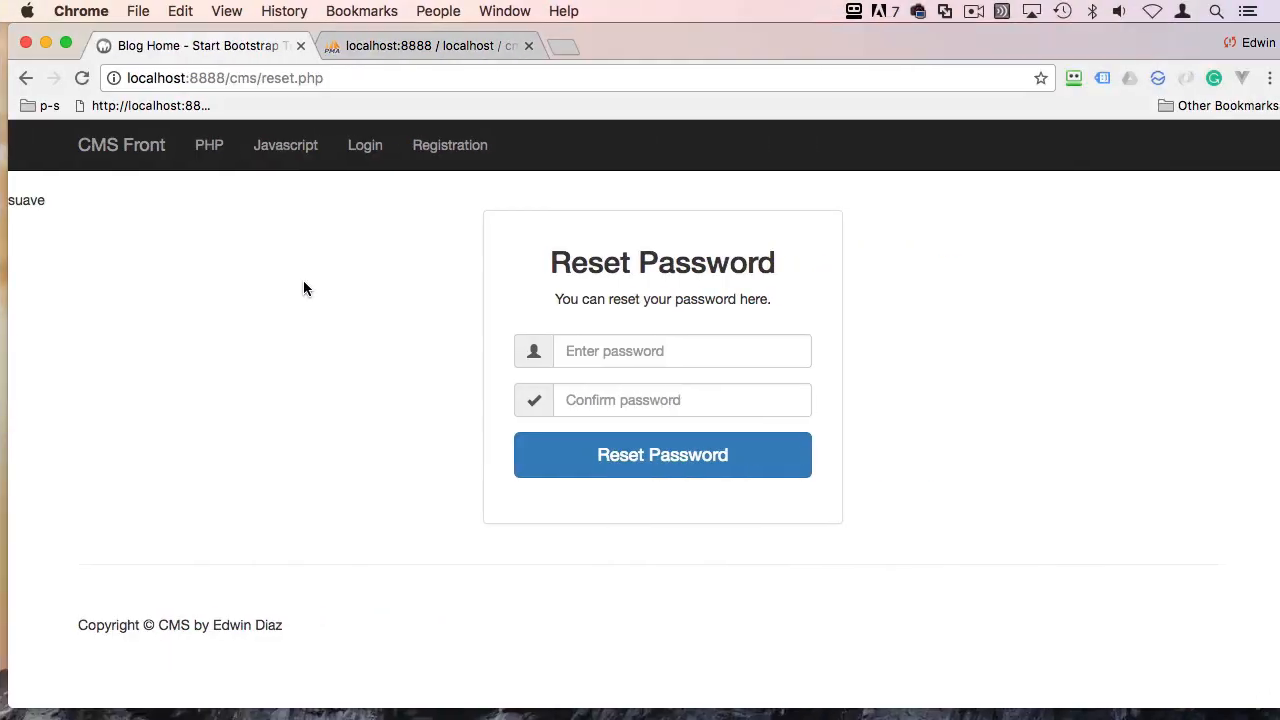
{"action": "mouse_move", "coordinate": [448, 228]}
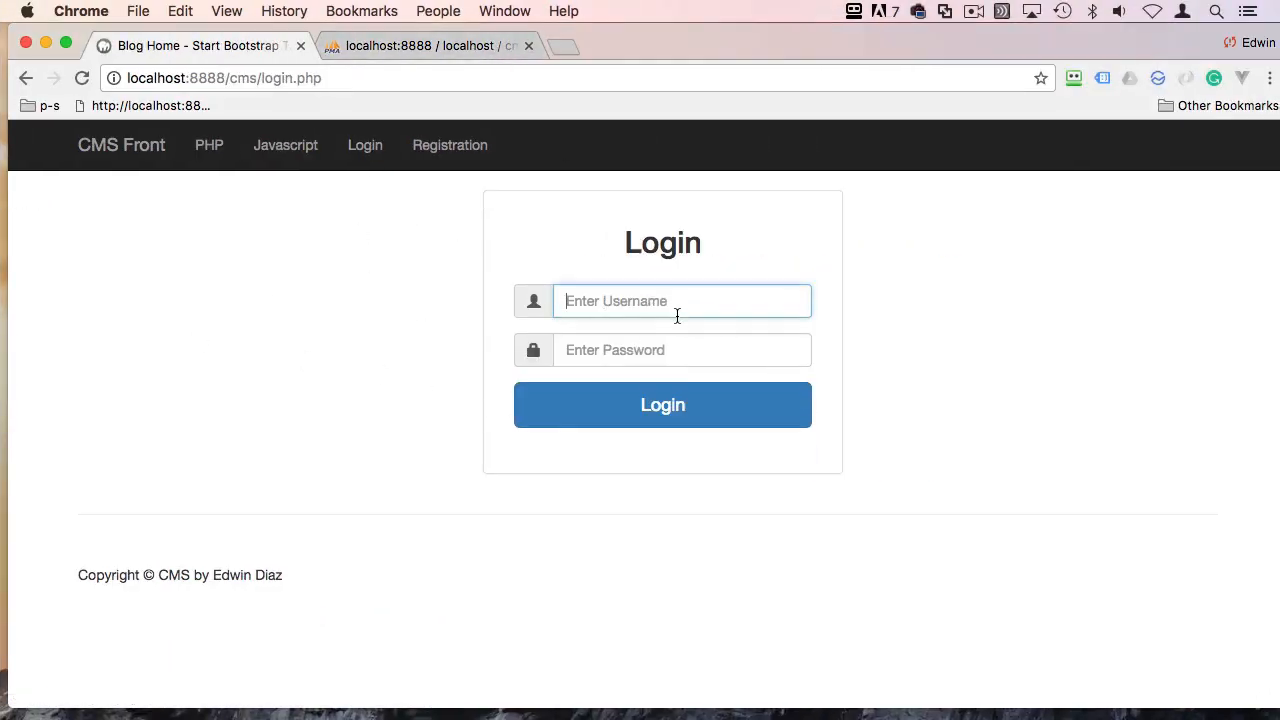
{"action": "mouse_move", "coordinate": [516, 320]}
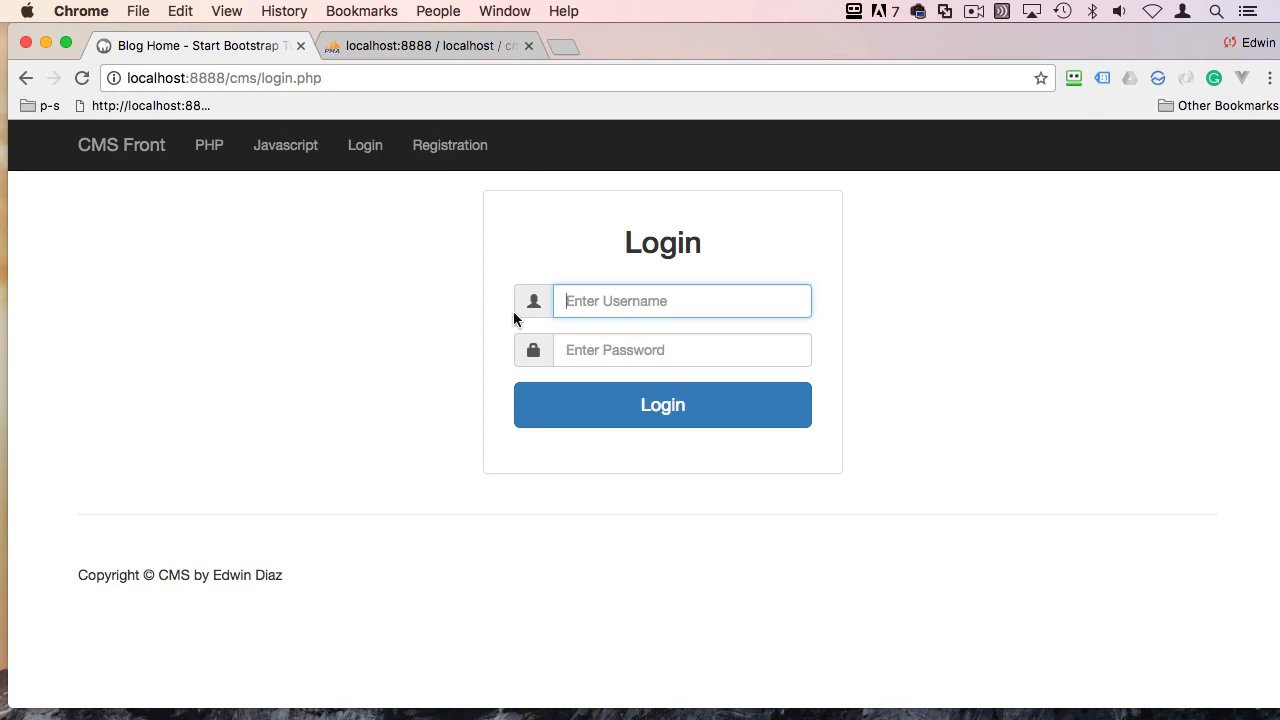
Step: Go to the Register page from the navigation bar and focus its username and email fields
{"action": "left_click", "coordinate": [448, 144]}
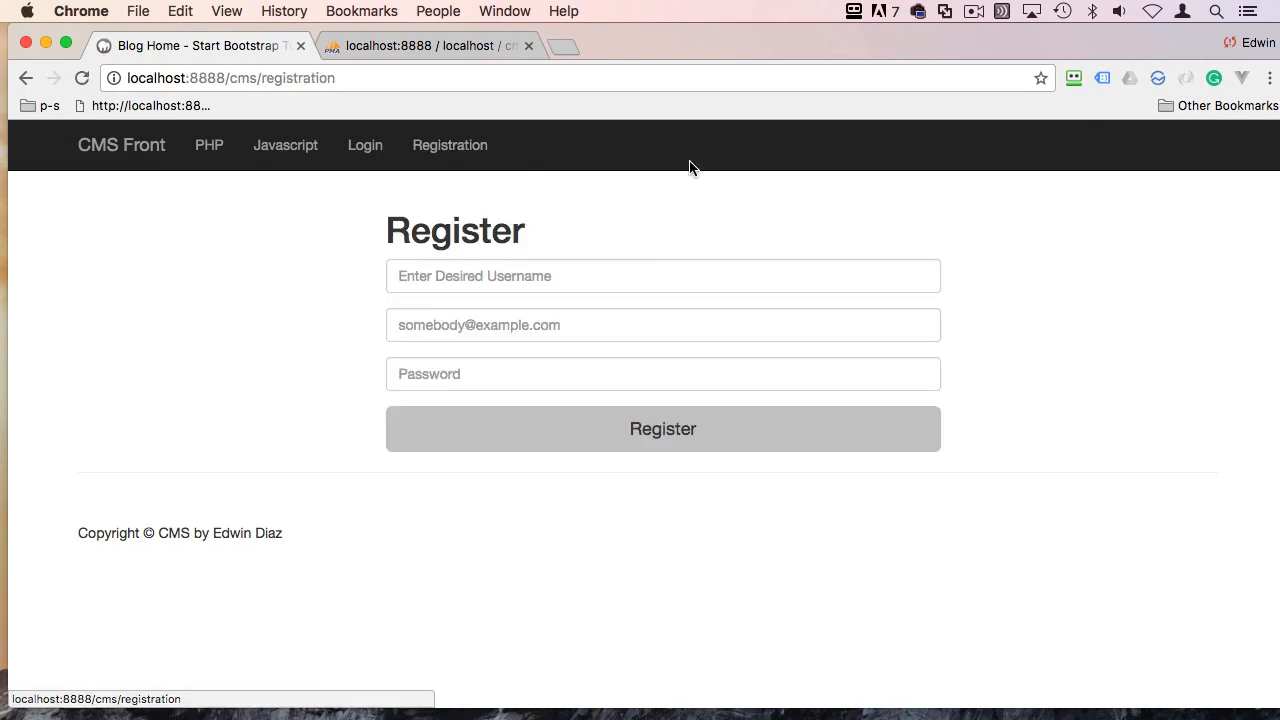
{"action": "left_click", "coordinate": [590, 276]}
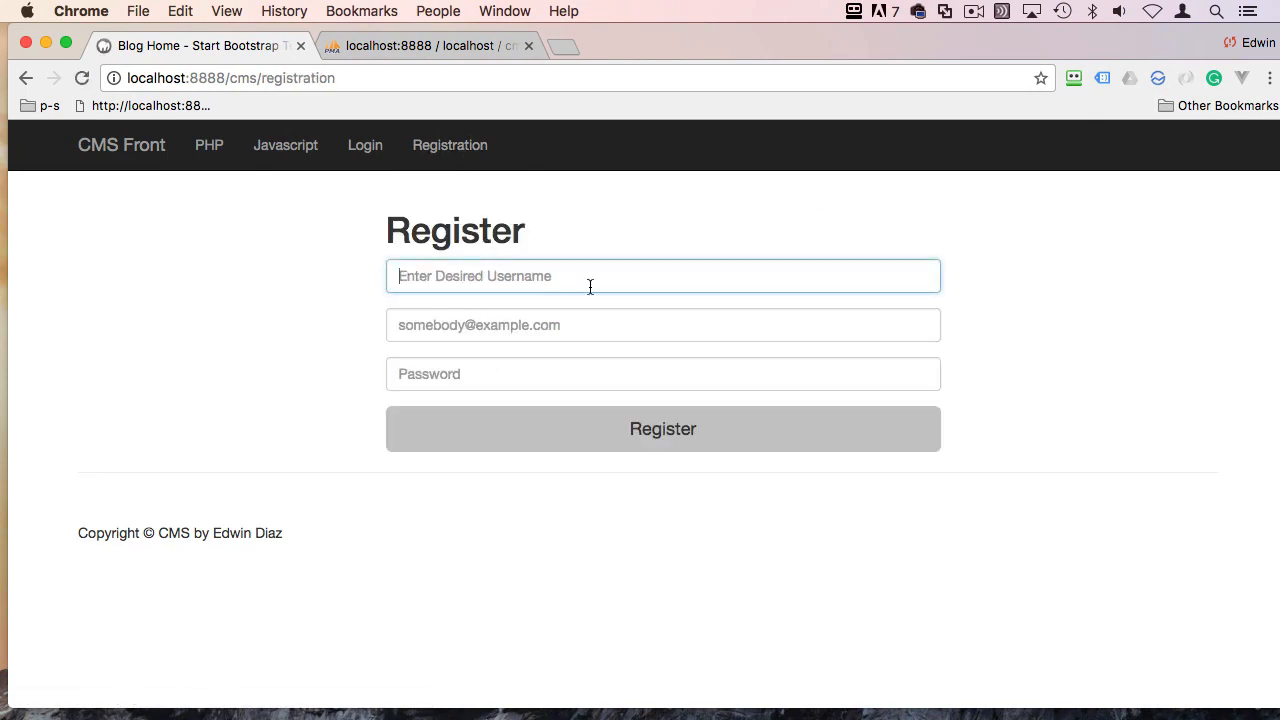
{"action": "left_click", "coordinate": [260, 336]}
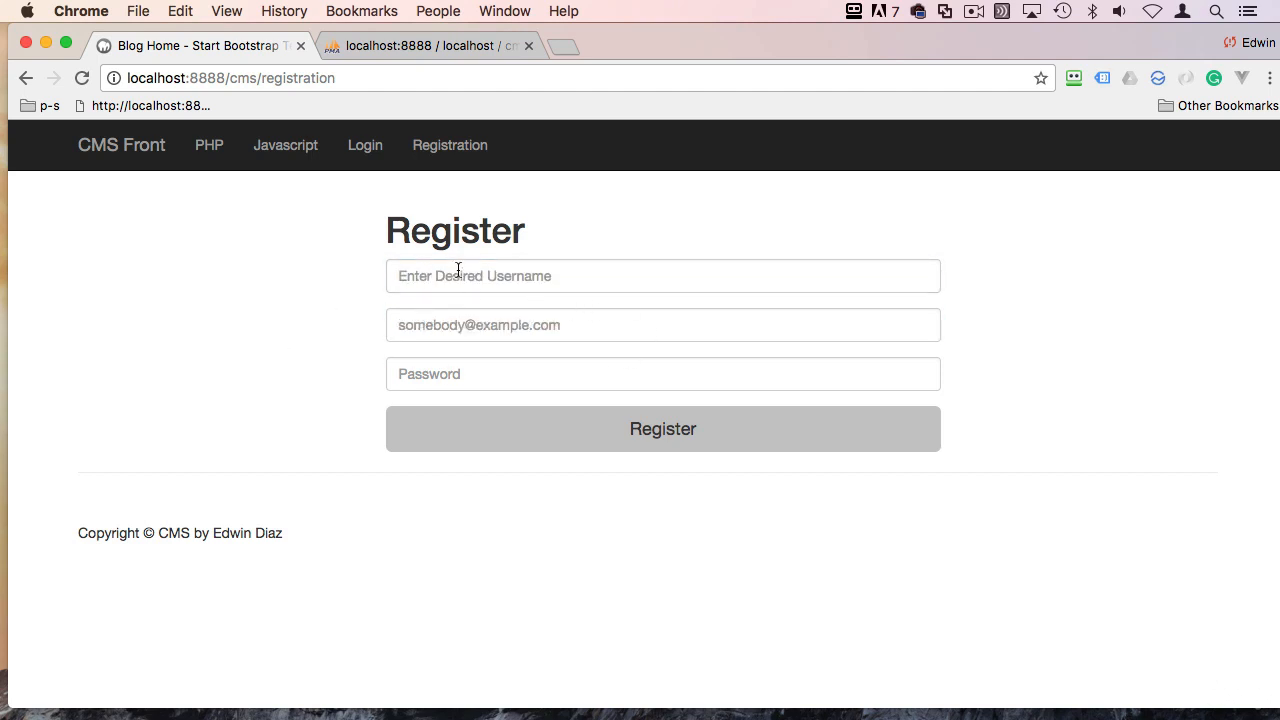
{"action": "left_click", "coordinate": [662, 324]}
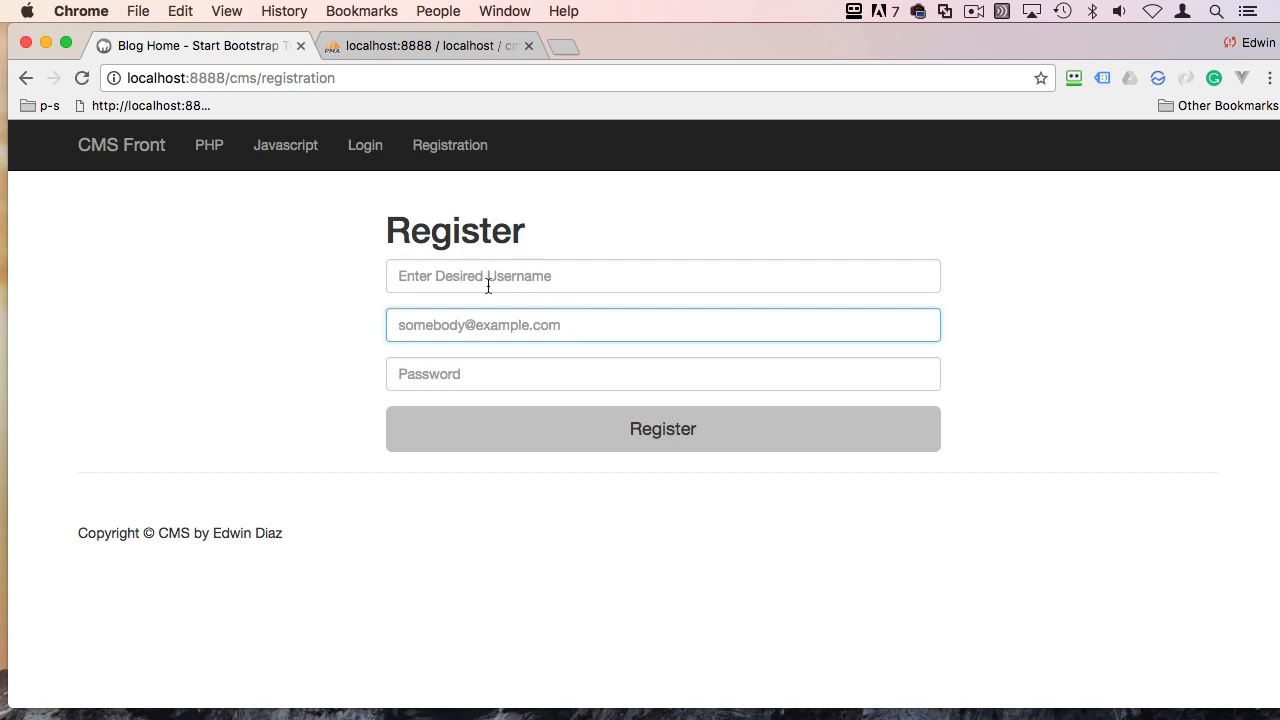
{"action": "mouse_move", "coordinate": [696, 308]}
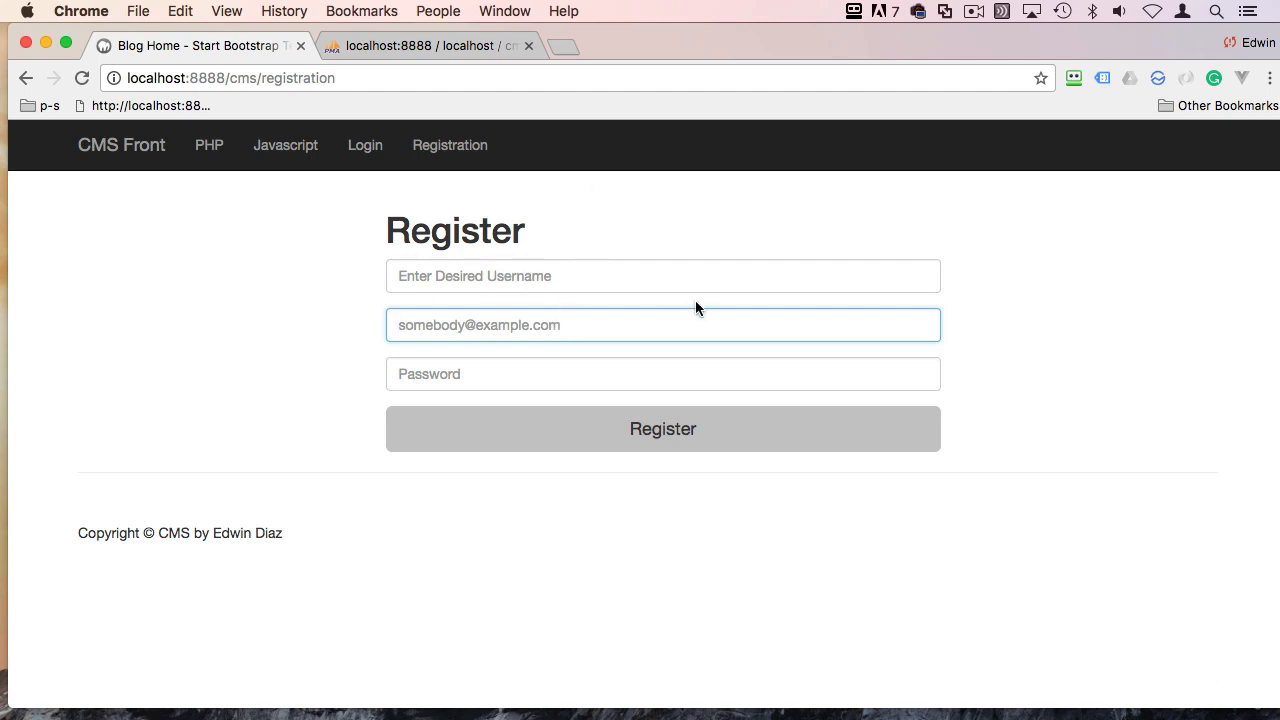
{"action": "mouse_move", "coordinate": [462, 264]}
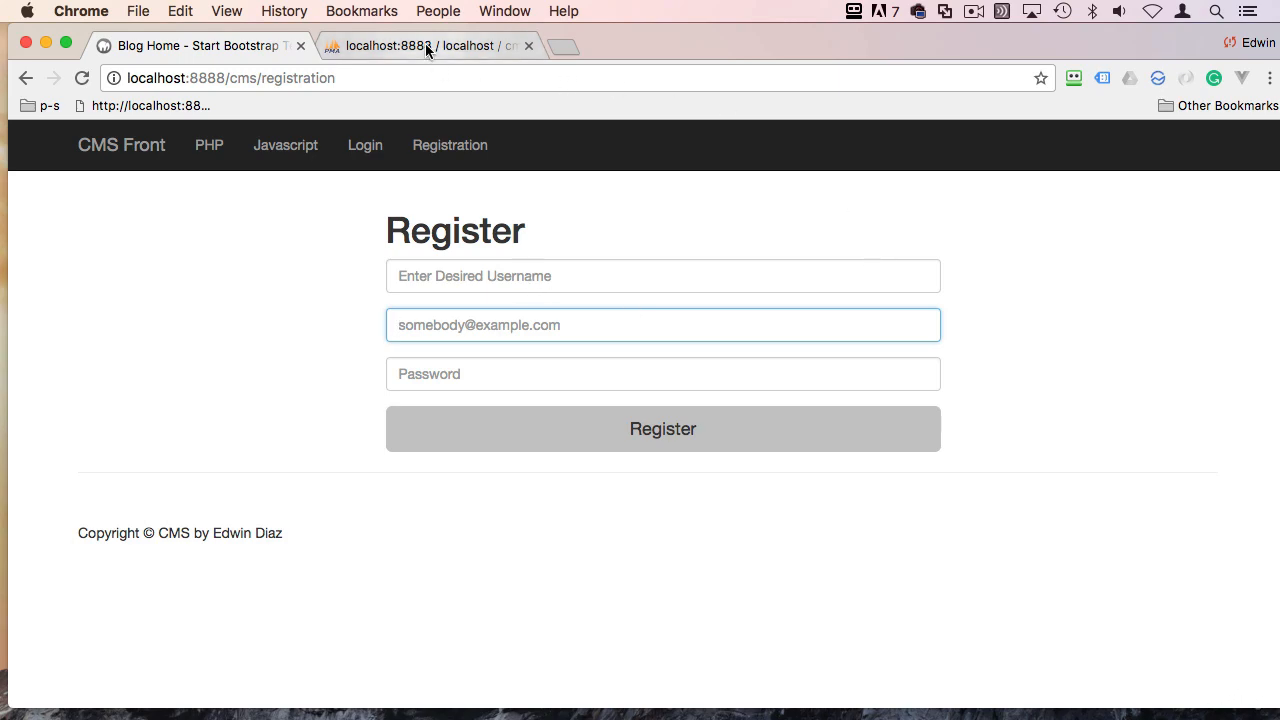
{"action": "mouse_move", "coordinate": [414, 44]}
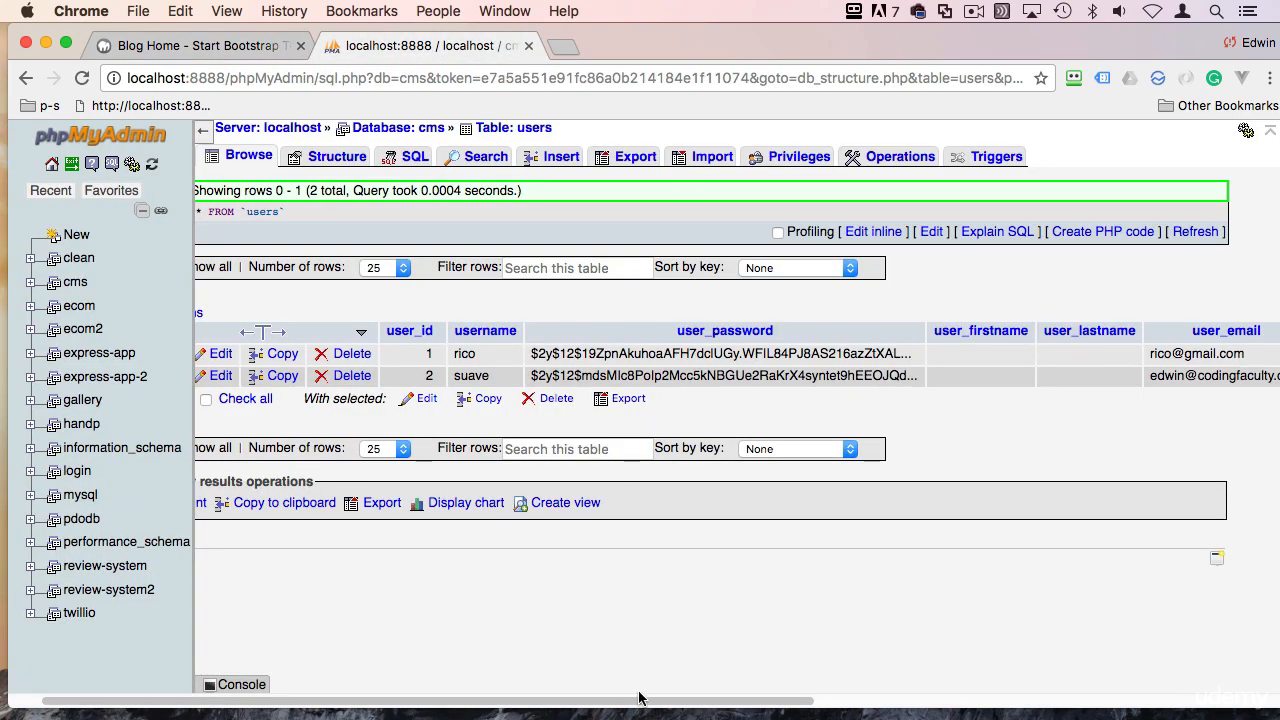
Step: View the users table's Structure in phpMyAdmin and open the username column for editing
{"action": "left_click", "coordinate": [248, 156]}
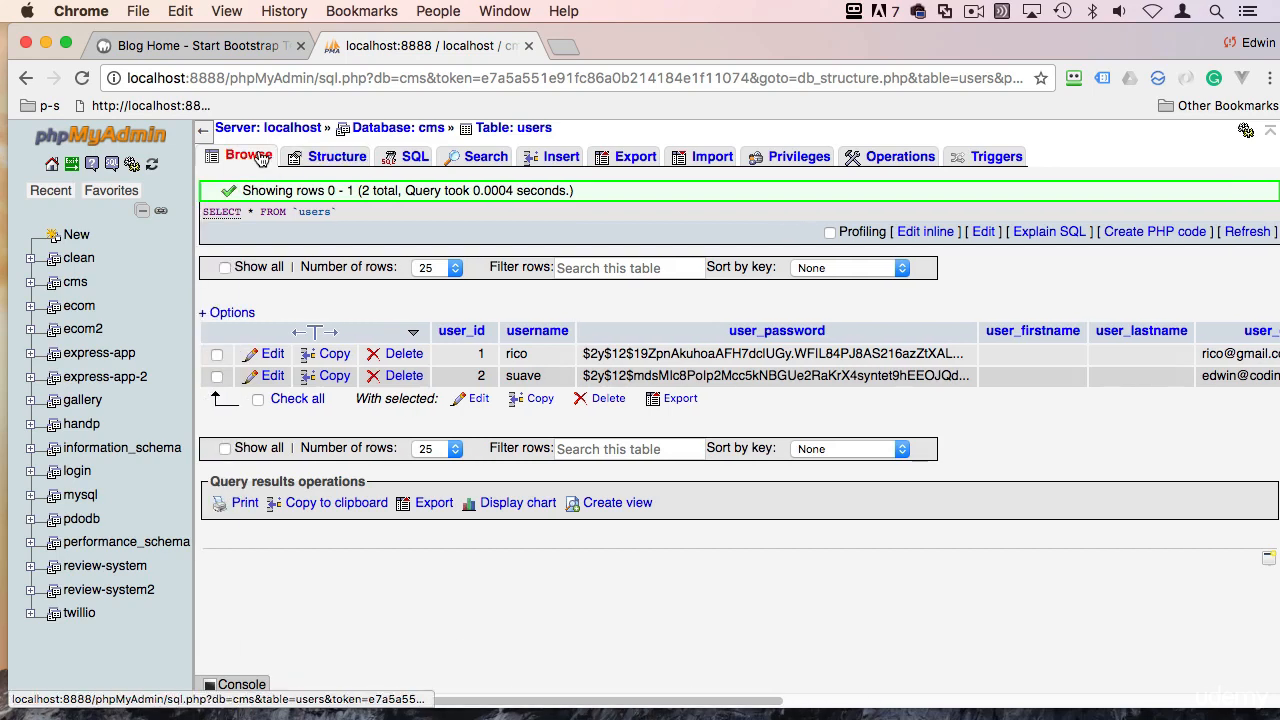
{"action": "left_click", "coordinate": [336, 156]}
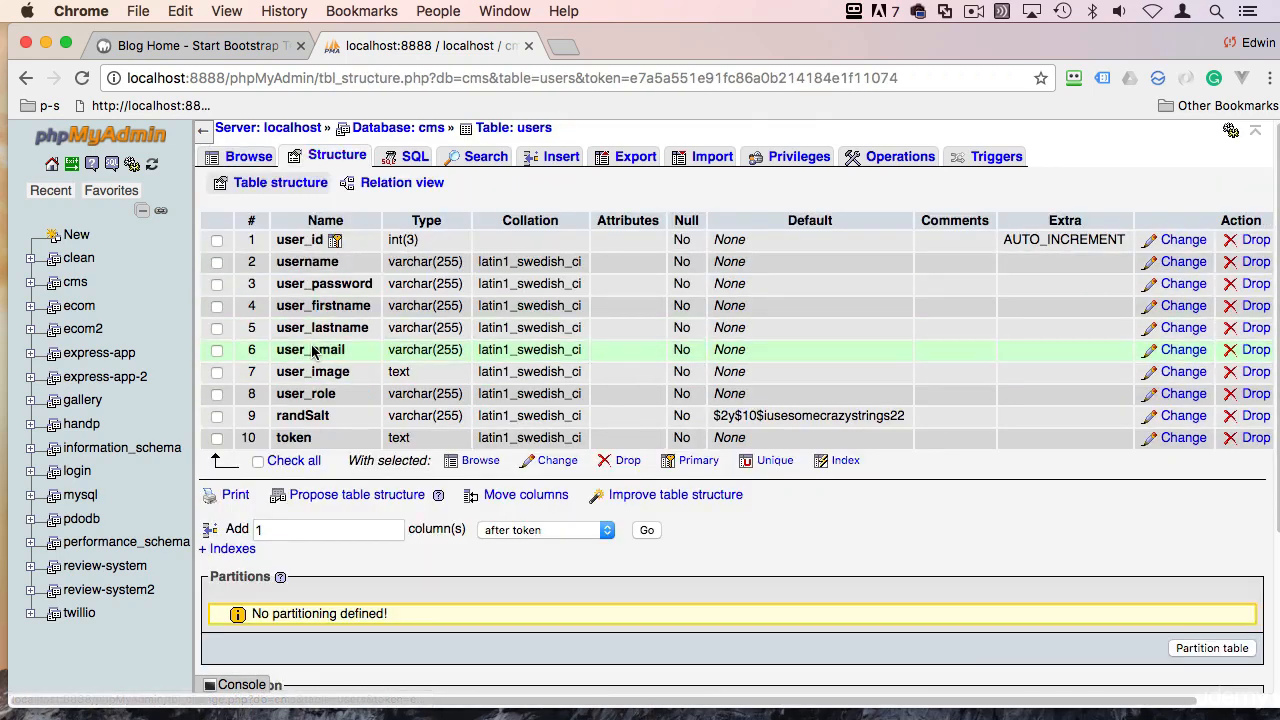
{"action": "mouse_move", "coordinate": [744, 690]}
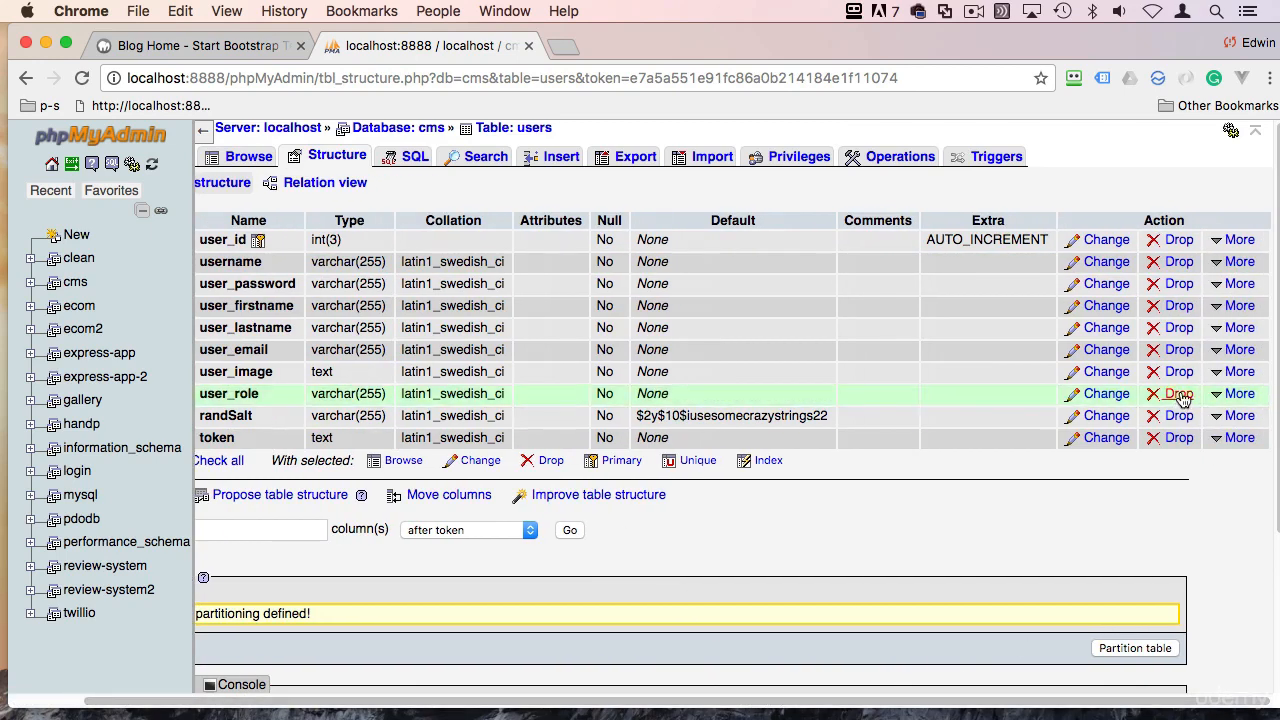
{"action": "mouse_move", "coordinate": [312, 204]}
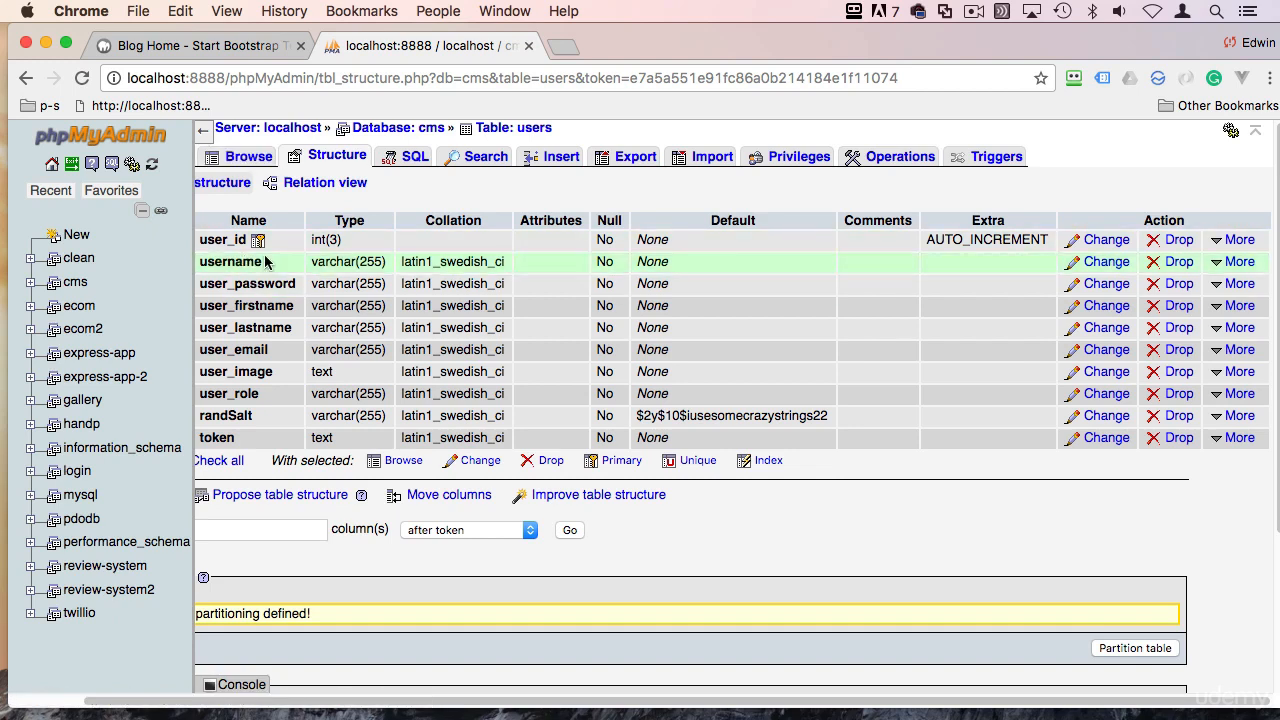
{"action": "mouse_move", "coordinate": [728, 516]}
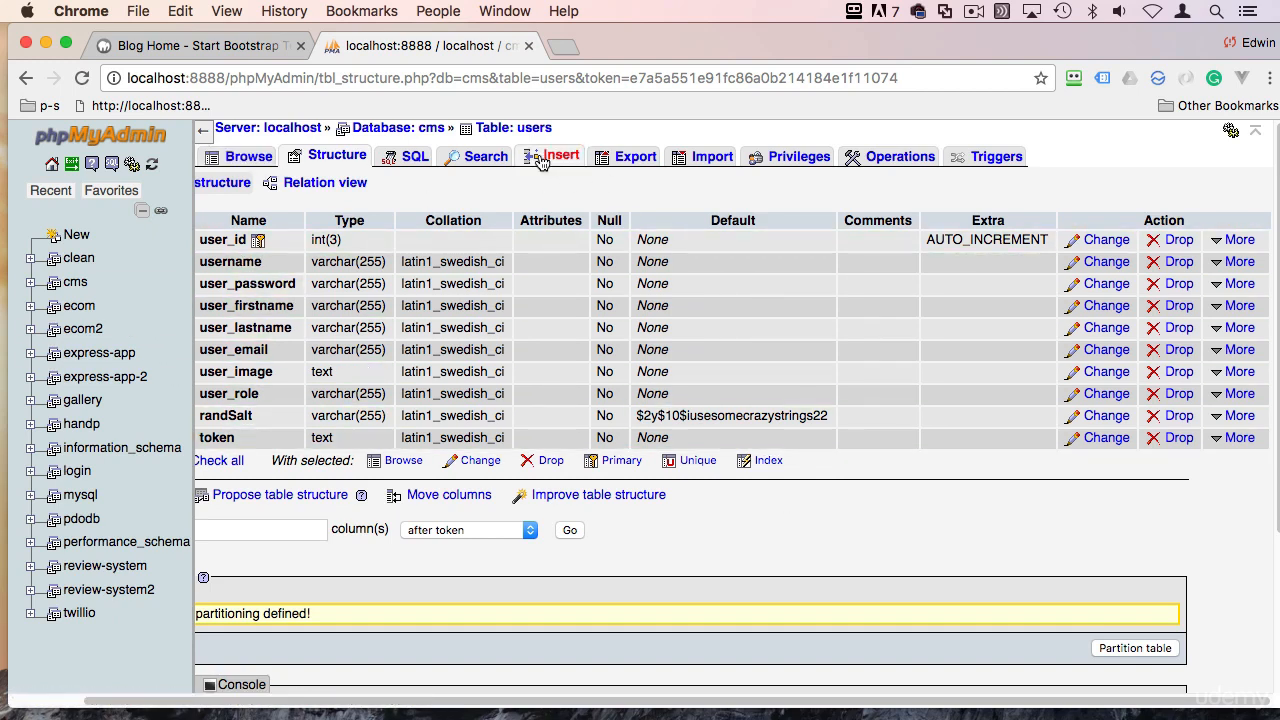
{"action": "left_click", "coordinate": [248, 156]}
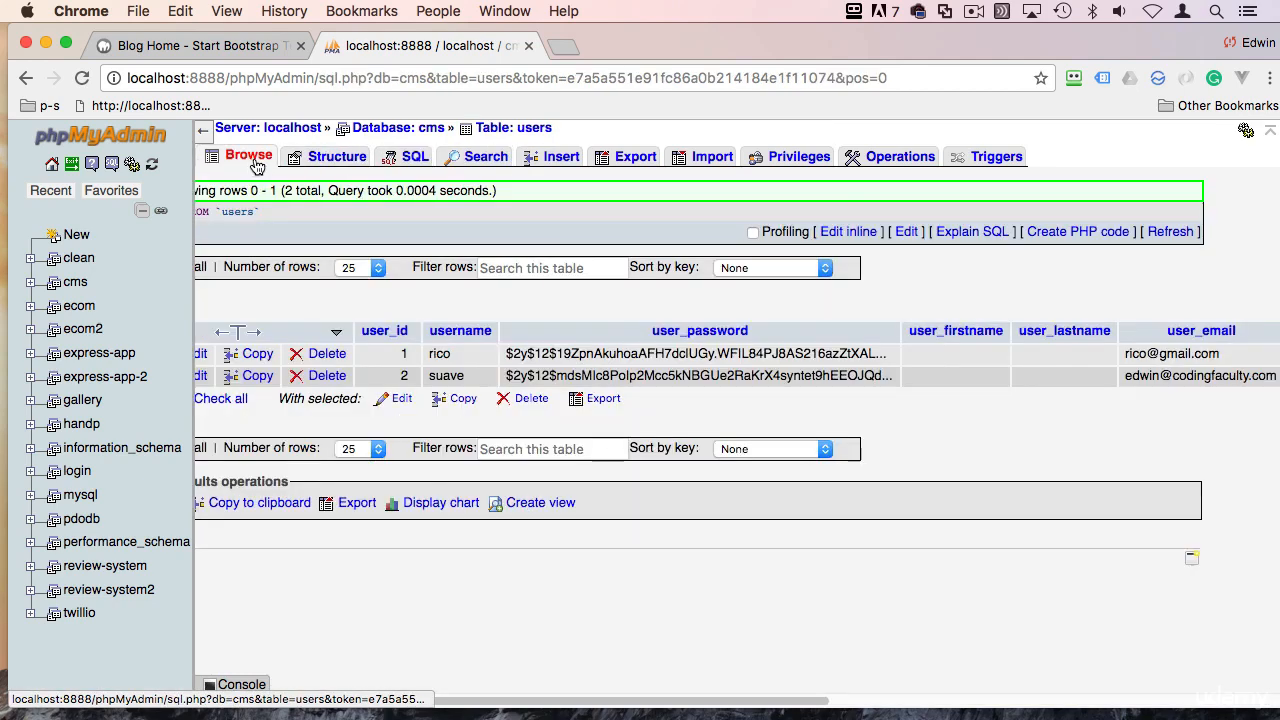
{"action": "left_click", "coordinate": [336, 156]}
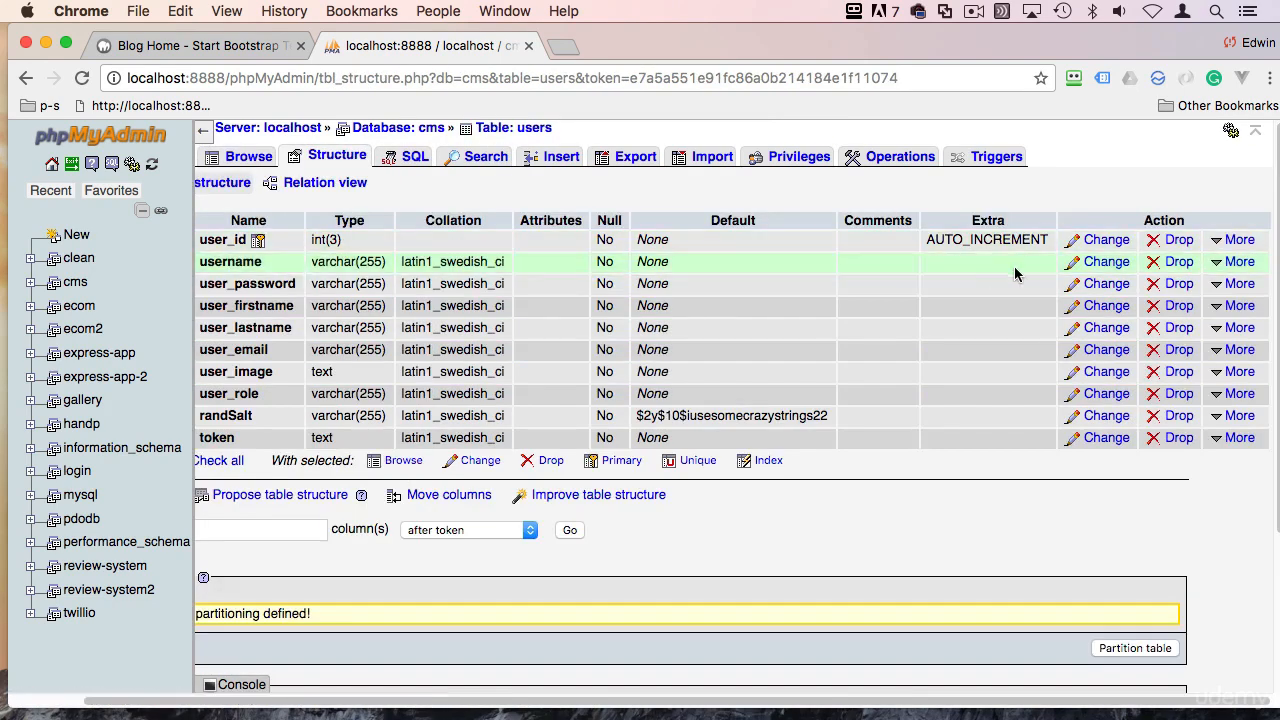
{"action": "left_click", "coordinate": [1098, 260]}
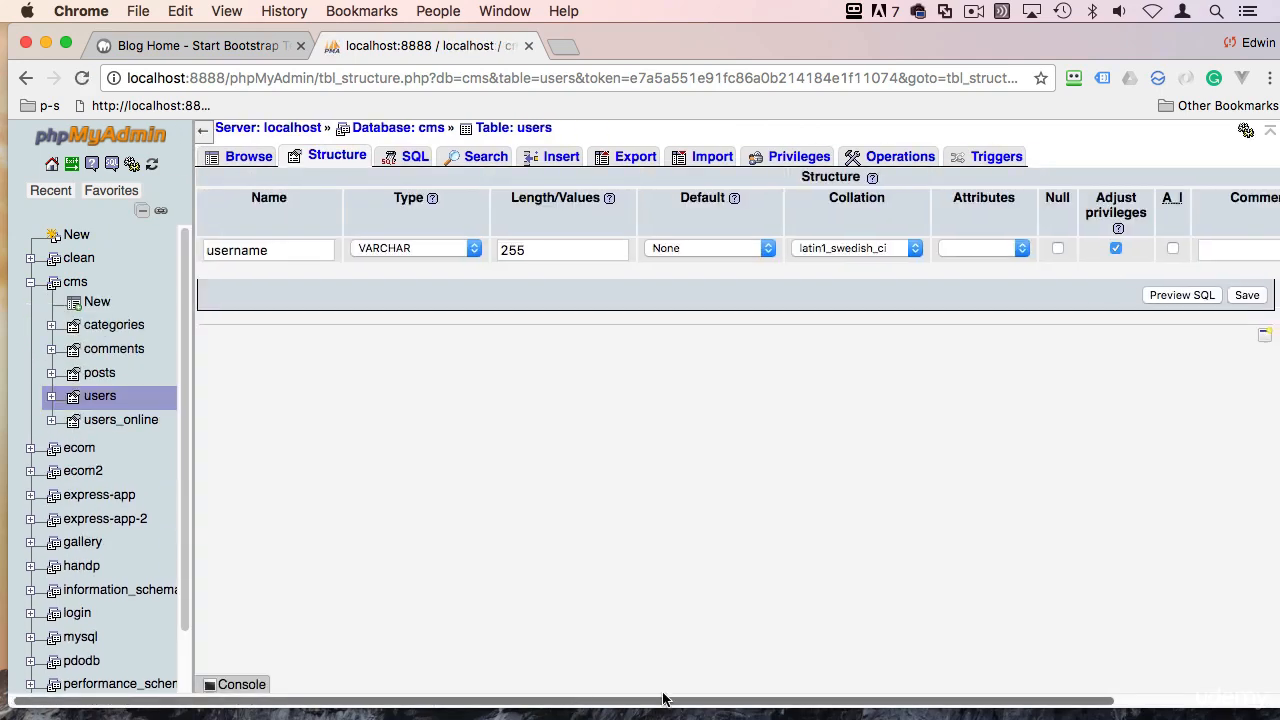
Step: Leave the username column edit form unsaved and browse the users table's rows
{"action": "scroll", "scroll_direction": "right", "scroll_amount": 3}
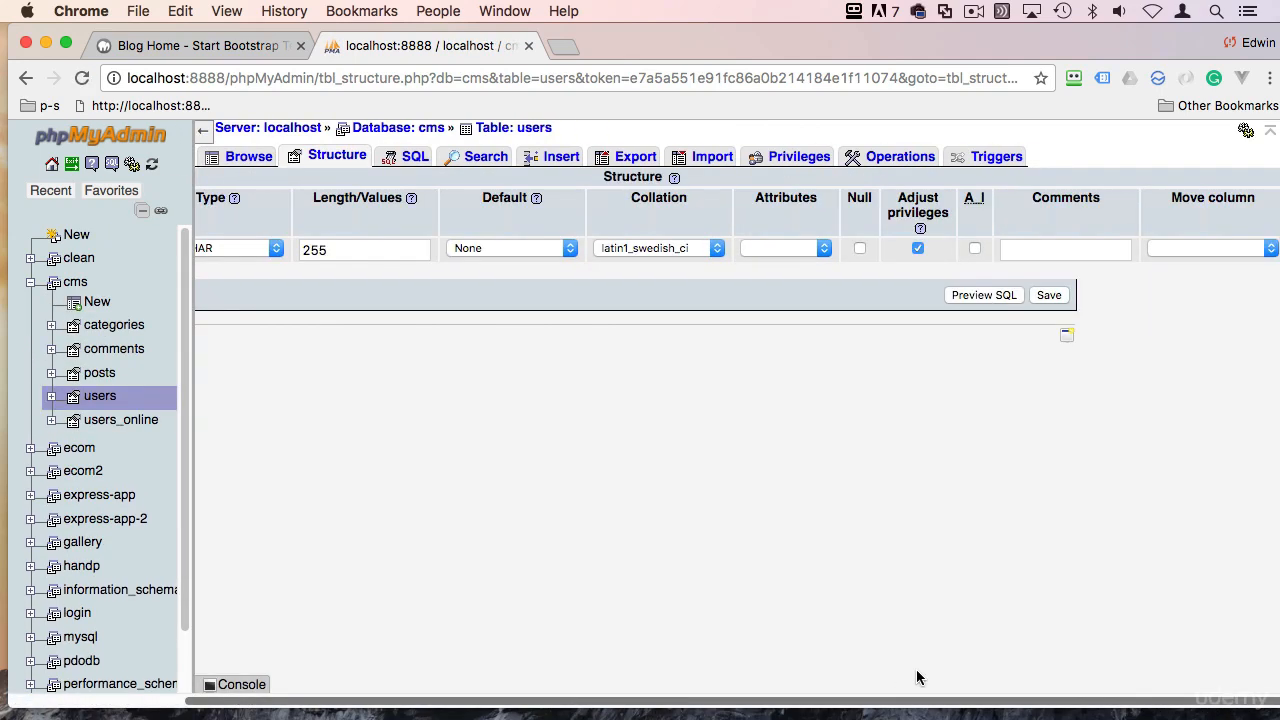
{"action": "scroll", "scroll_direction": "left", "scroll_amount": 3}
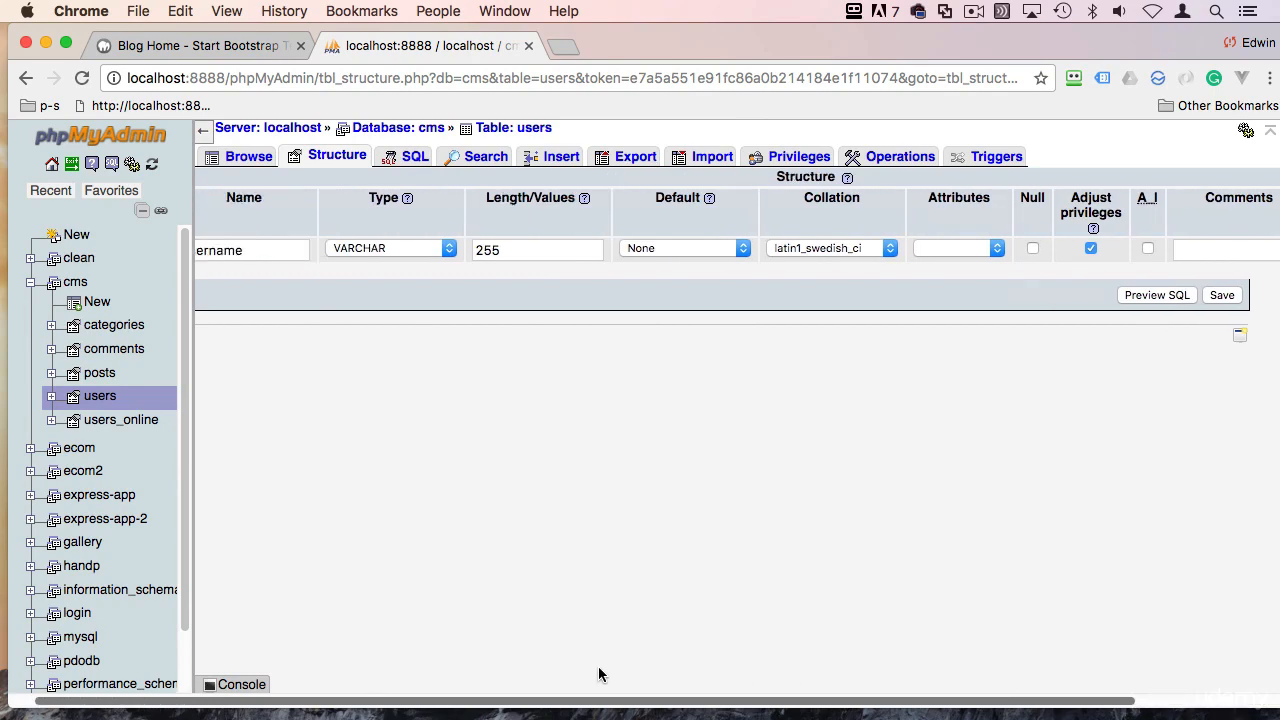
{"action": "left_click", "coordinate": [248, 156]}
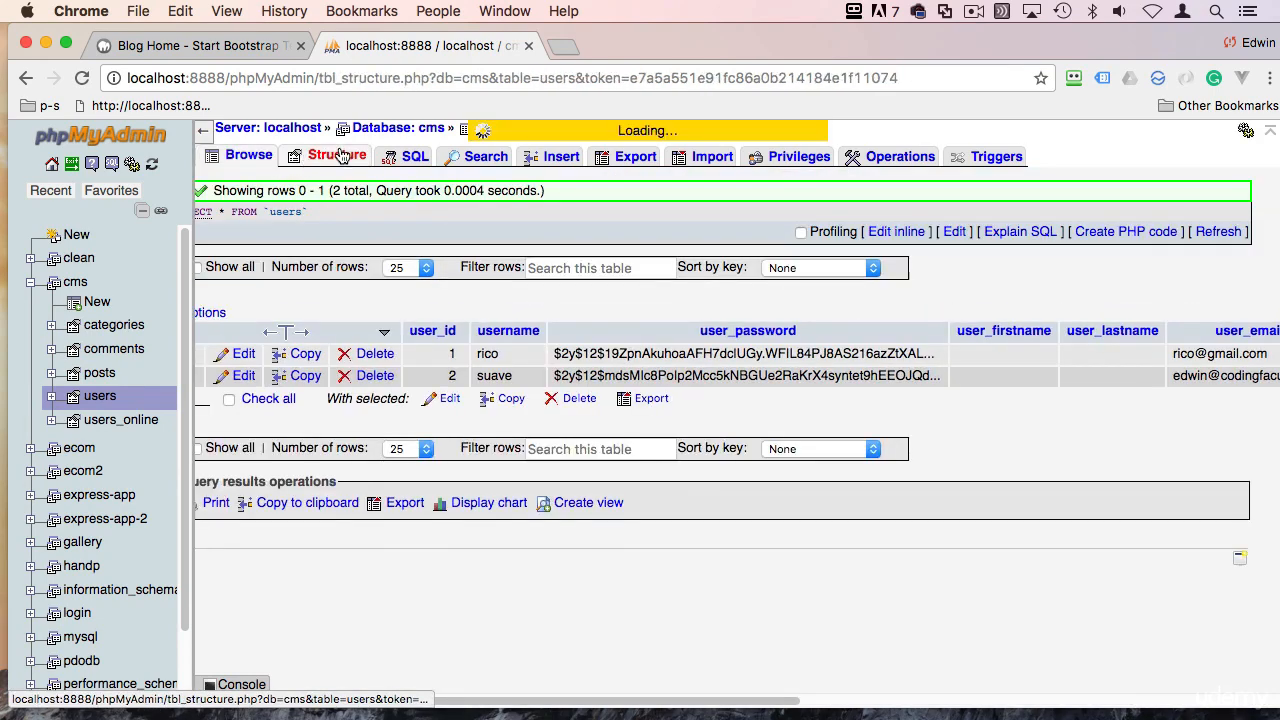
Step: Add a UNIQUE index on the username column via its More options and confirm the dialog
{"action": "left_click", "coordinate": [336, 156]}
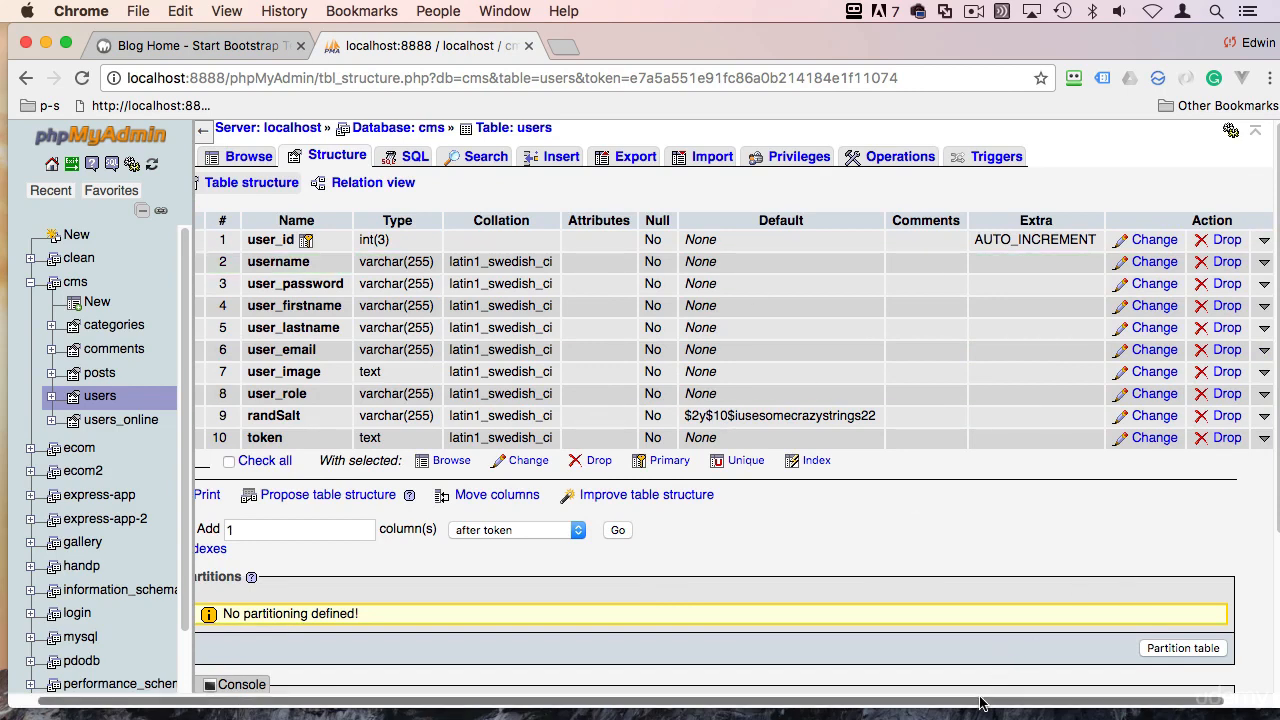
{"action": "left_click", "coordinate": [1238, 260]}
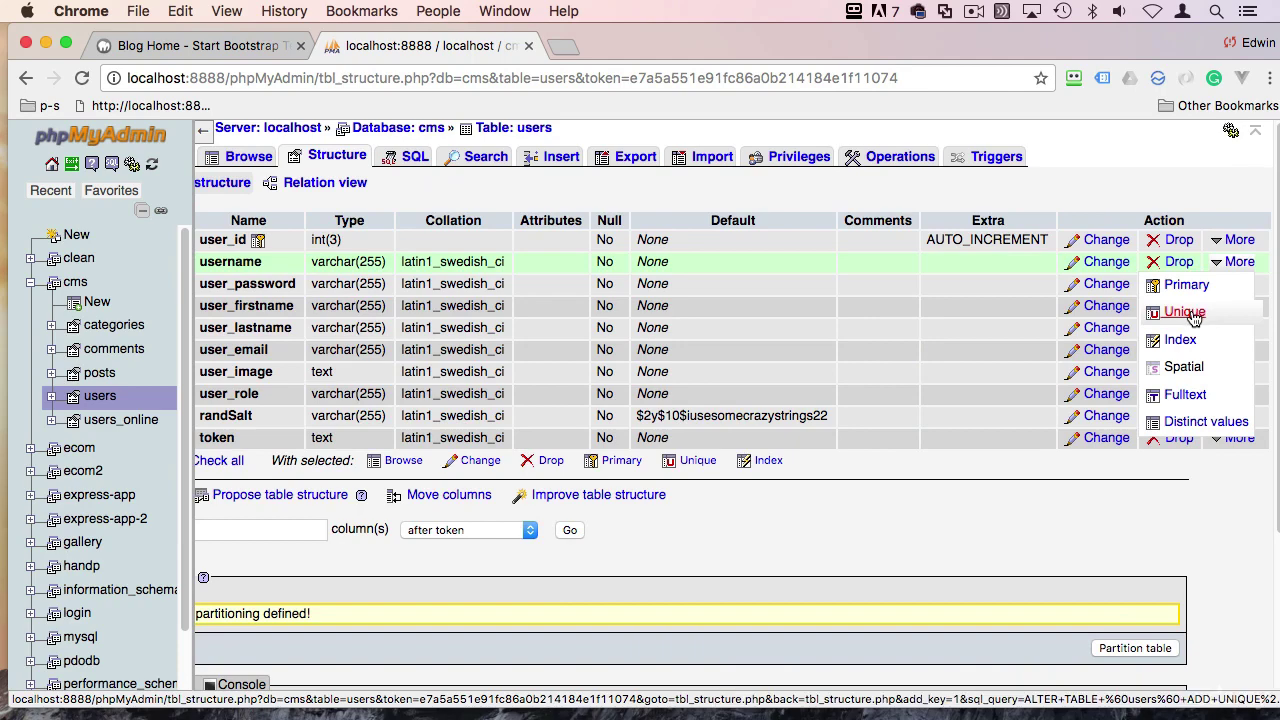
{"action": "mouse_move", "coordinate": [890, 548]}
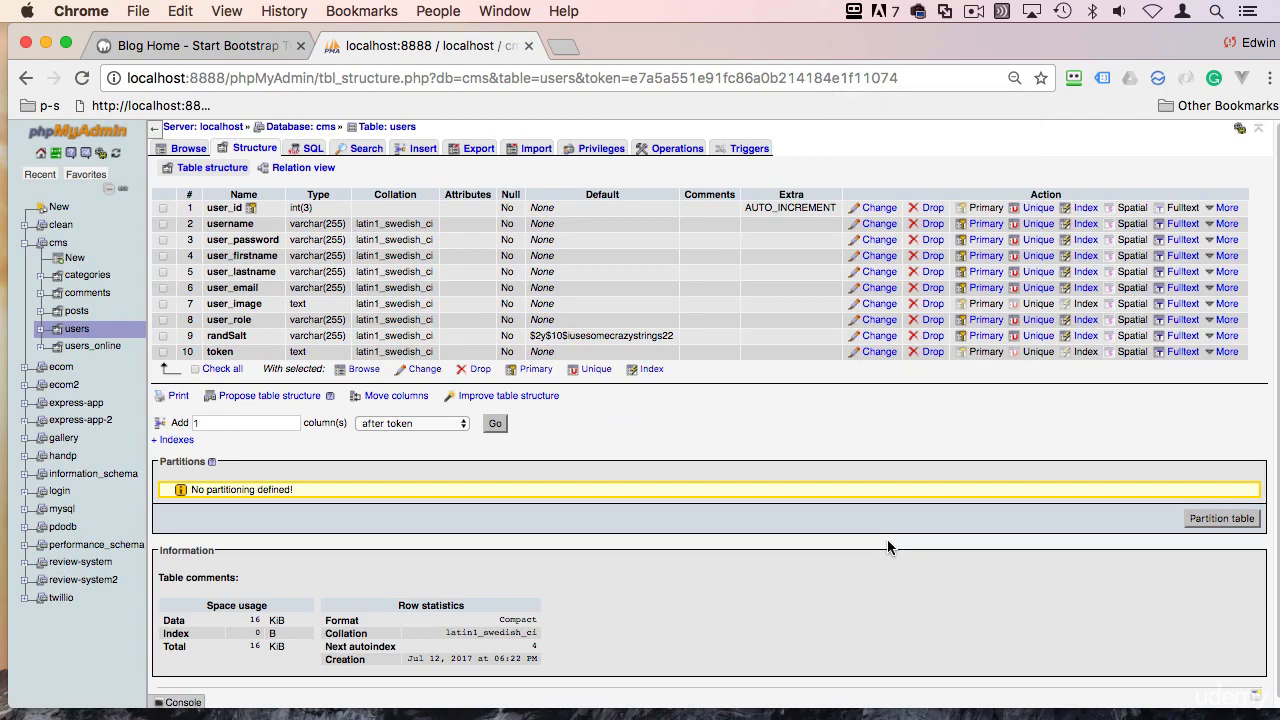
{"action": "mouse_move", "coordinate": [984, 450]}
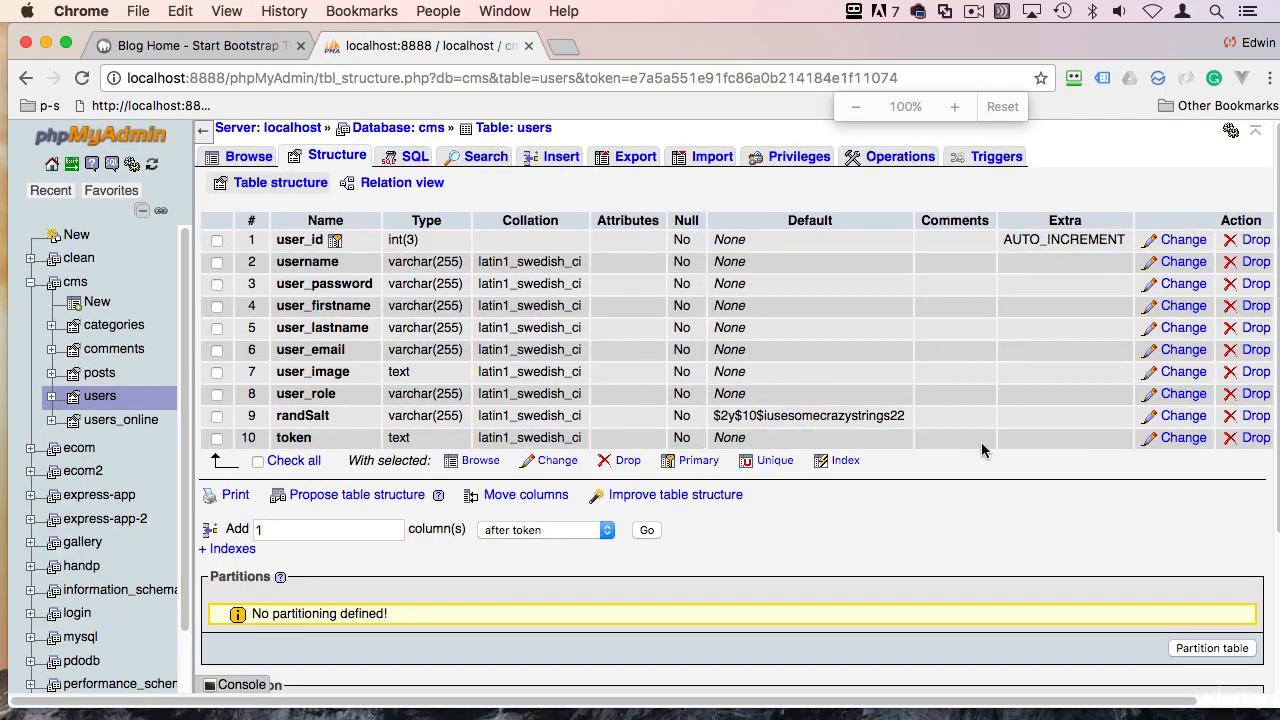
{"action": "left_click", "coordinate": [856, 106]}
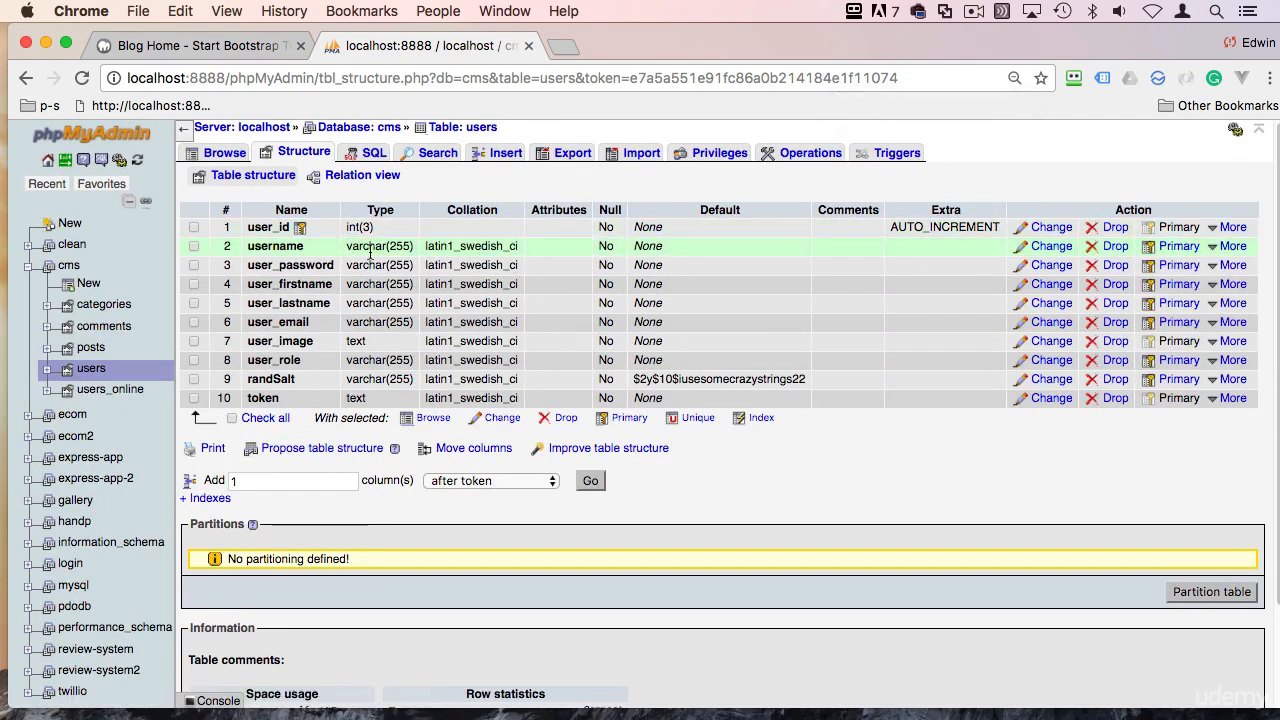
{"action": "left_click", "coordinate": [1232, 246]}
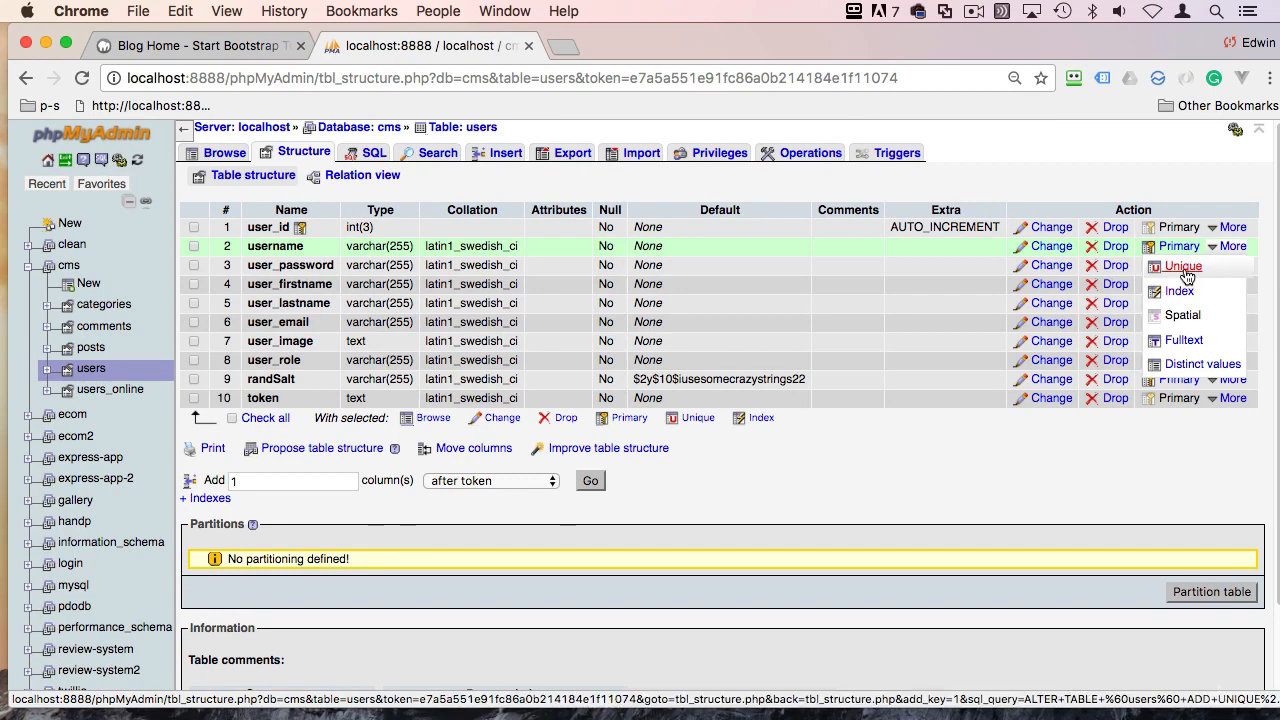
{"action": "mouse_move", "coordinate": [1180, 292]}
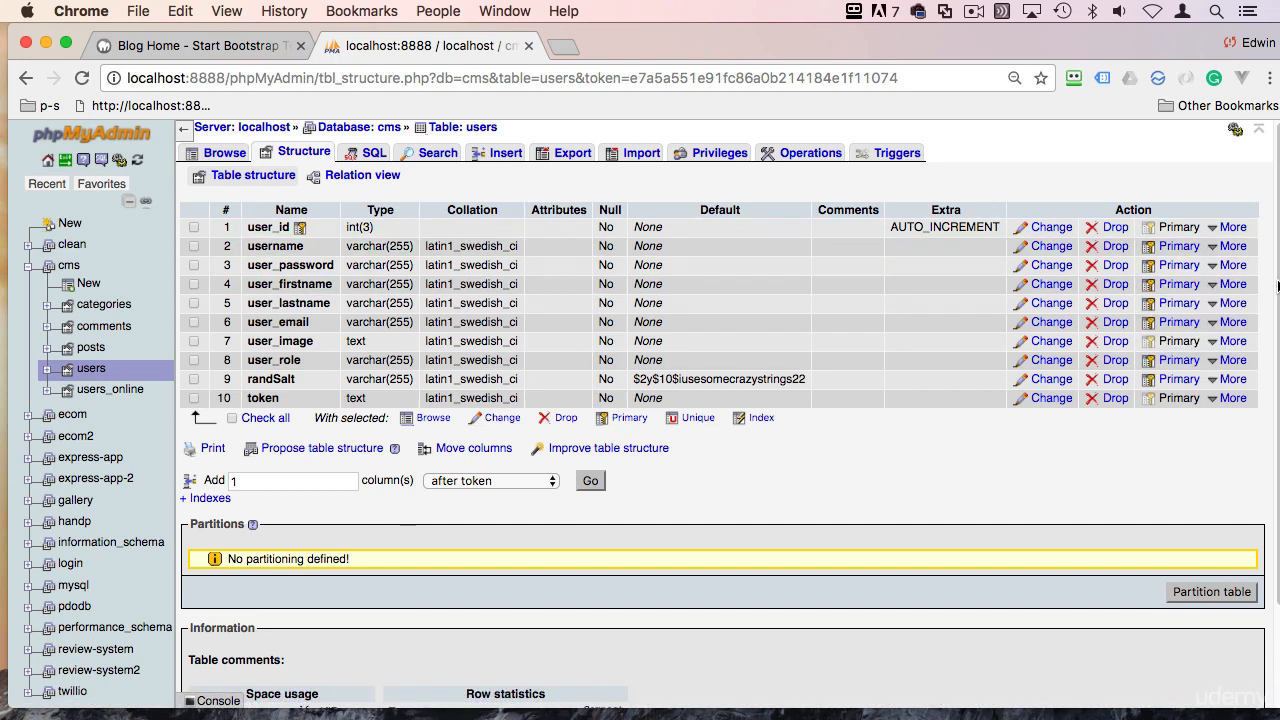
{"action": "left_click", "coordinate": [1232, 246]}
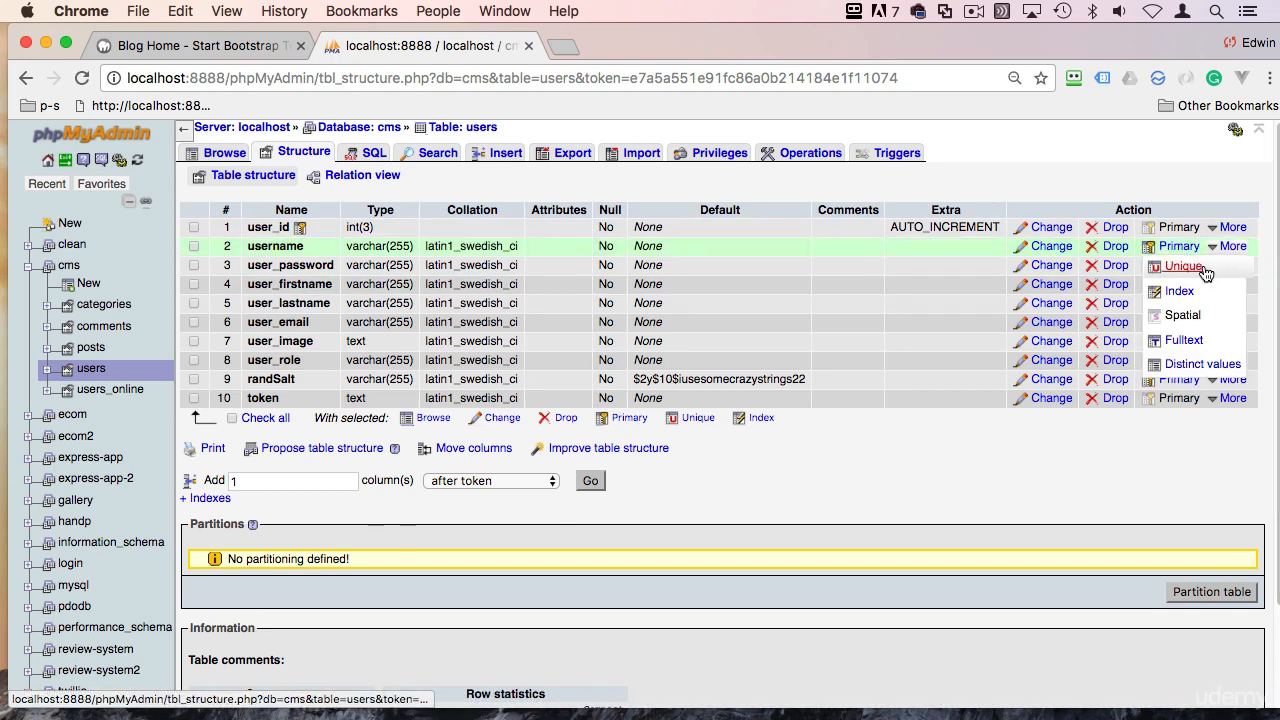
{"action": "mouse_move", "coordinate": [1184, 266]}
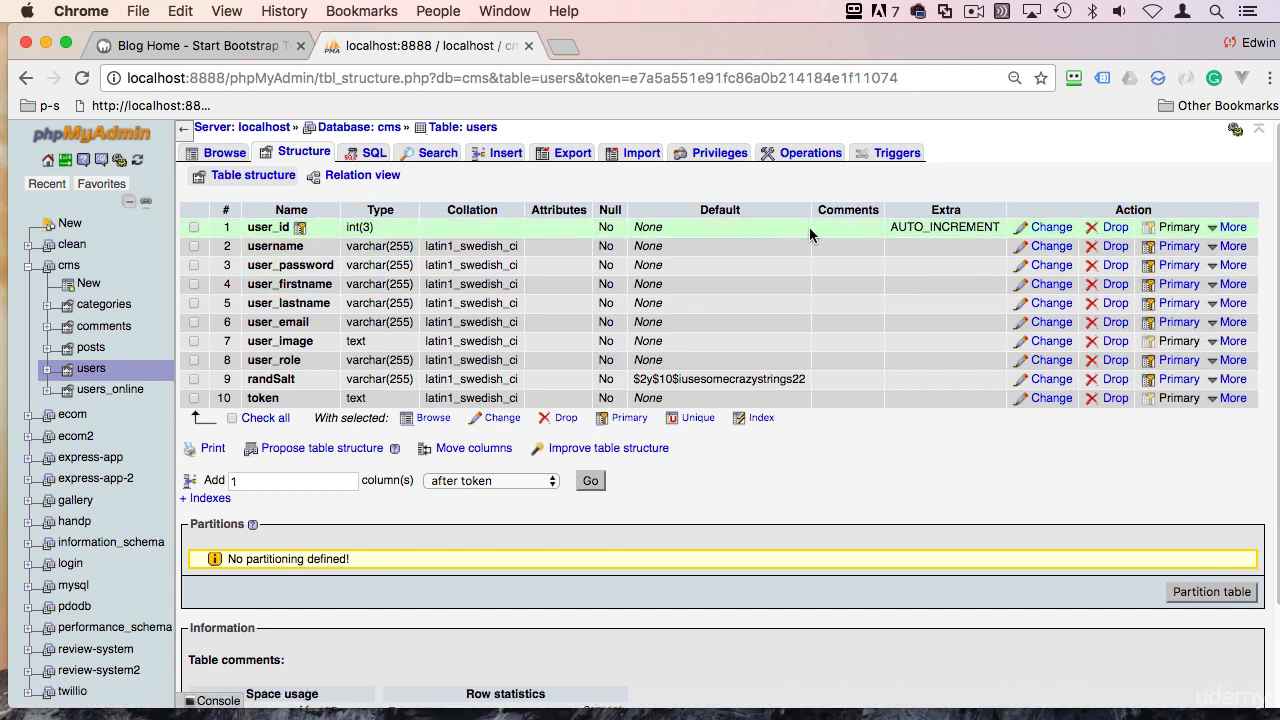
{"action": "left_click", "coordinate": [1232, 246]}
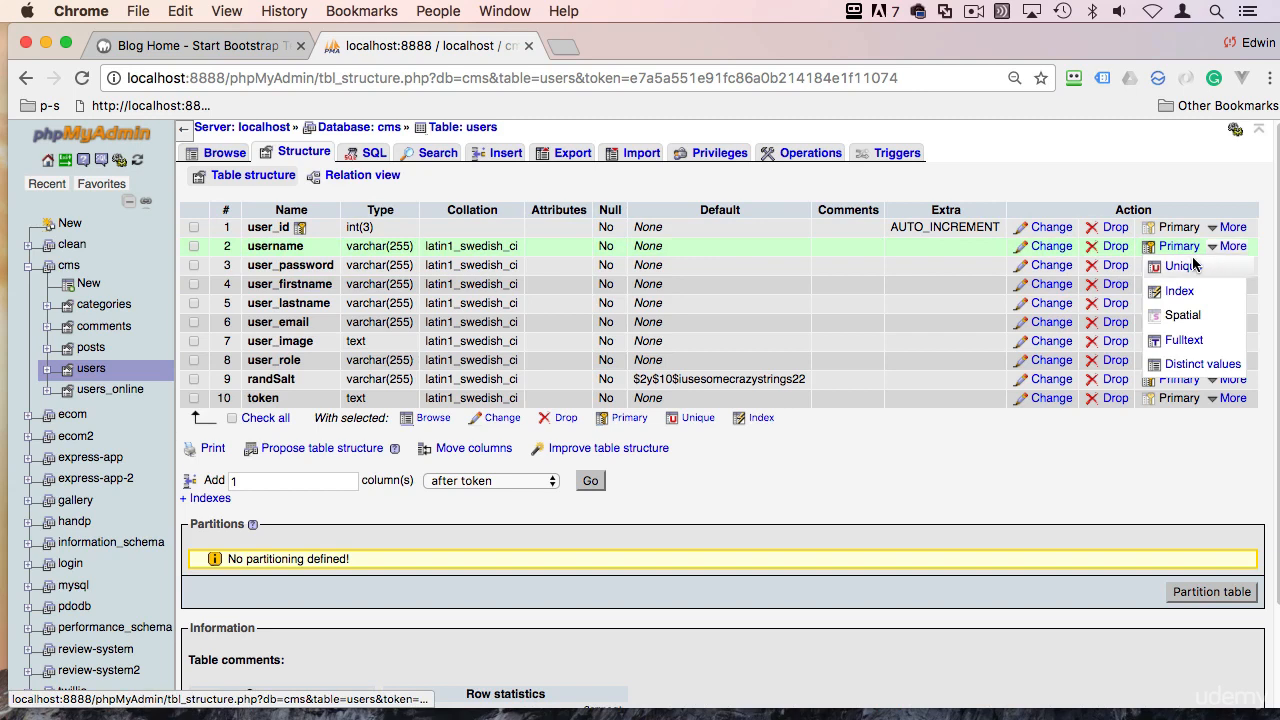
{"action": "left_click", "coordinate": [1182, 264]}
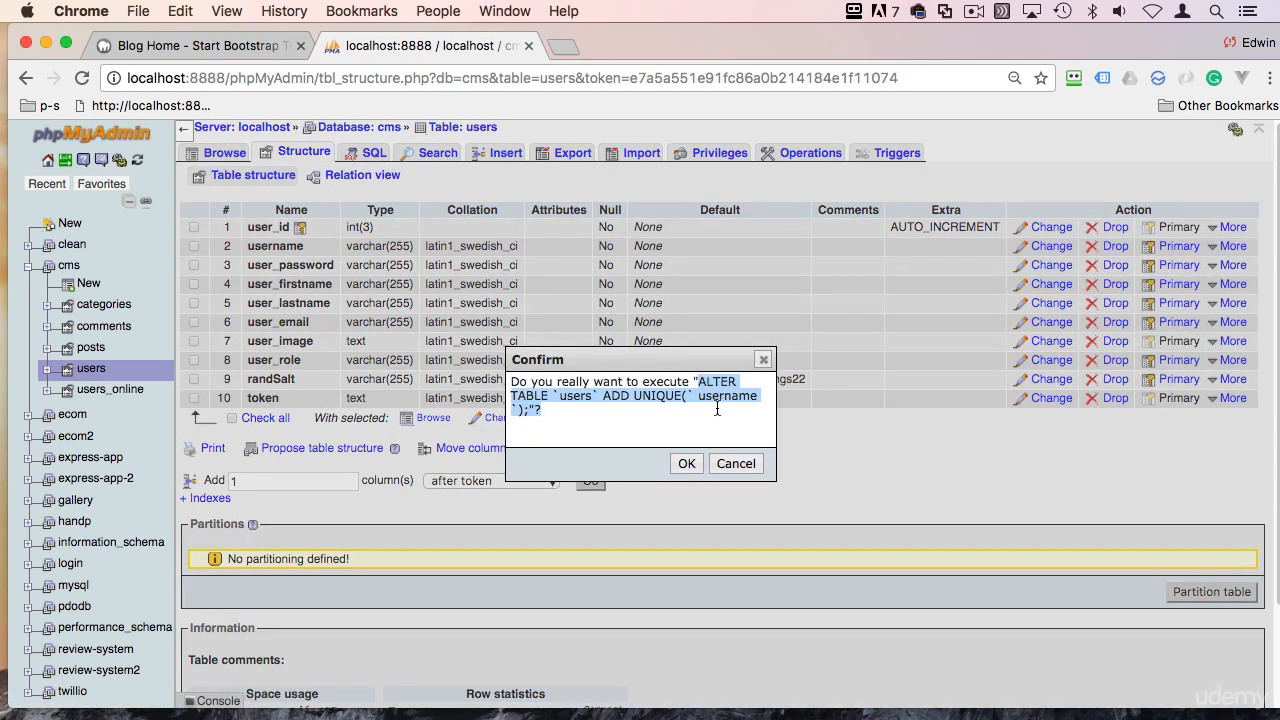
{"action": "mouse_move", "coordinate": [714, 414]}
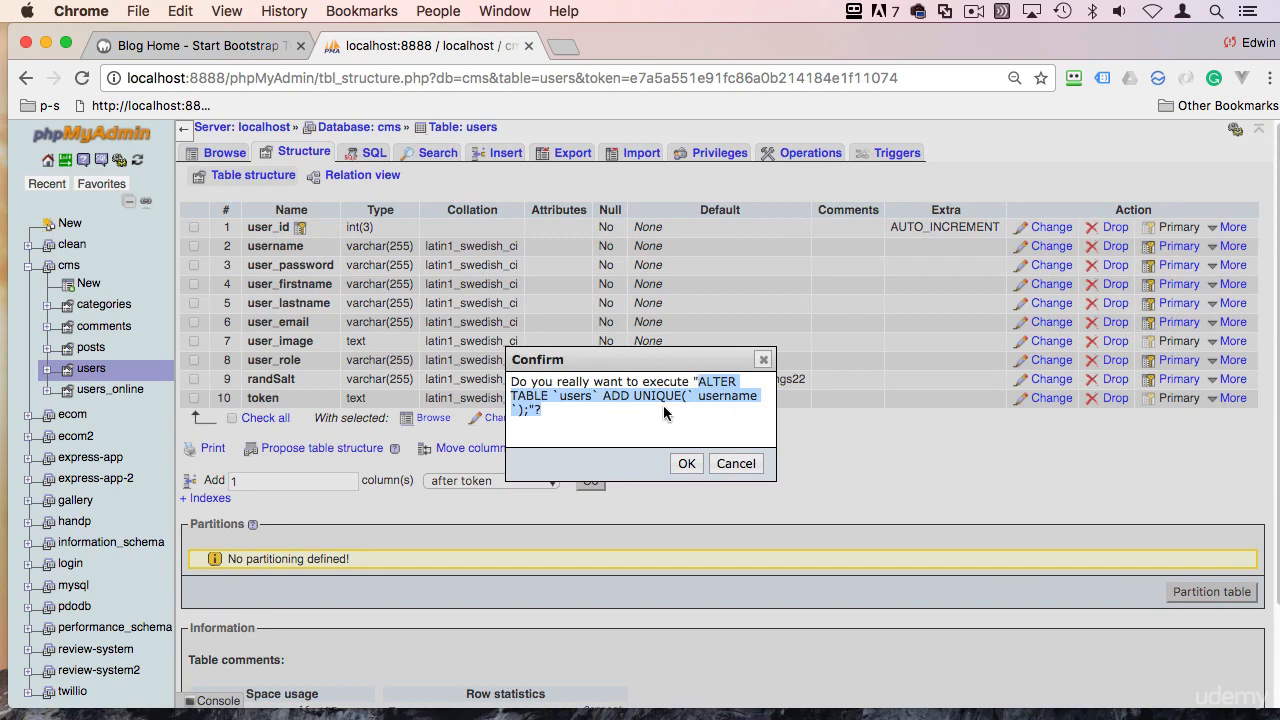
{"action": "left_click", "coordinate": [686, 464]}
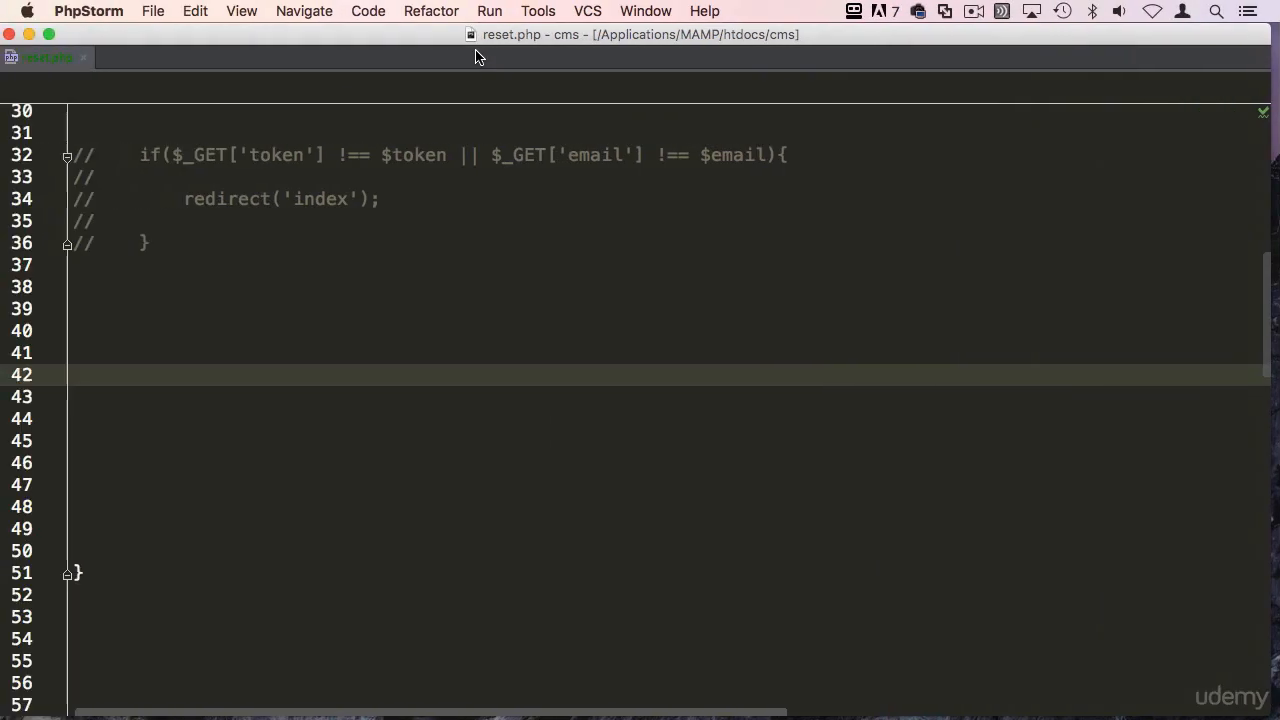
Step: Write if(isset($_POST['password'])){ on line 38 and open the block body
{"action": "scroll", "scroll_direction": "up", "scroll_amount": 3}
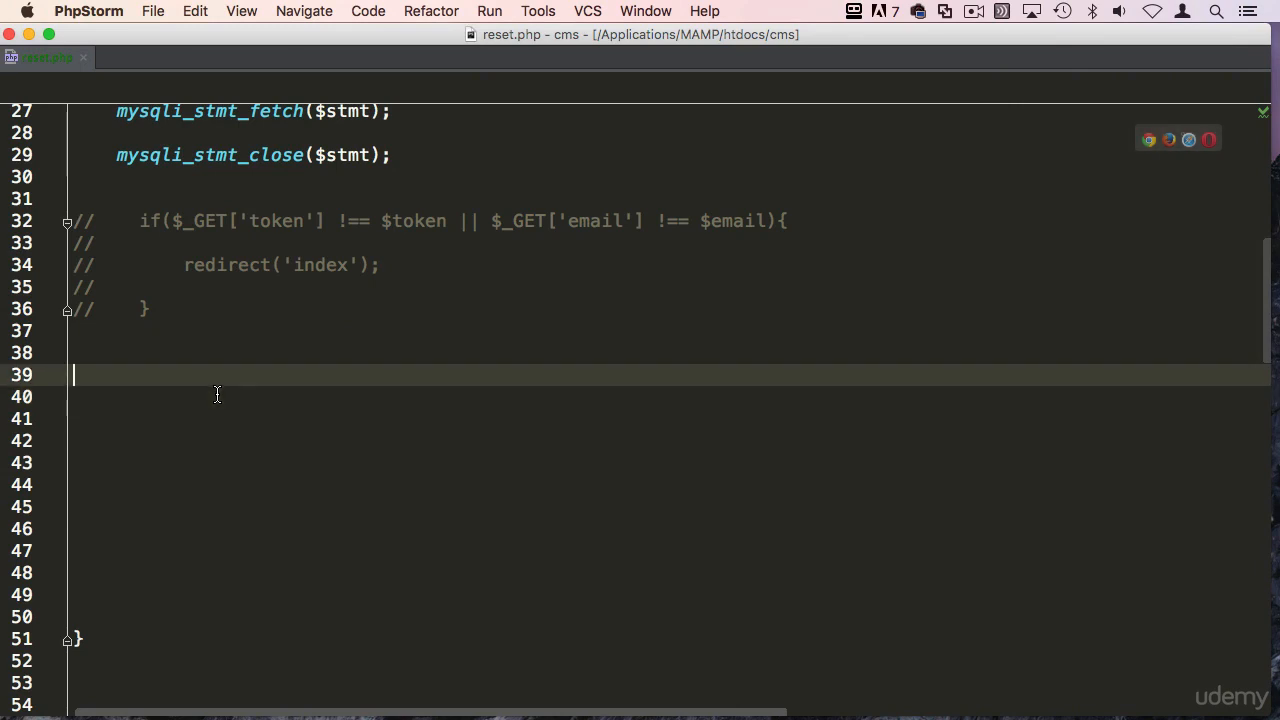
{"action": "key", "text": "Backspace"}
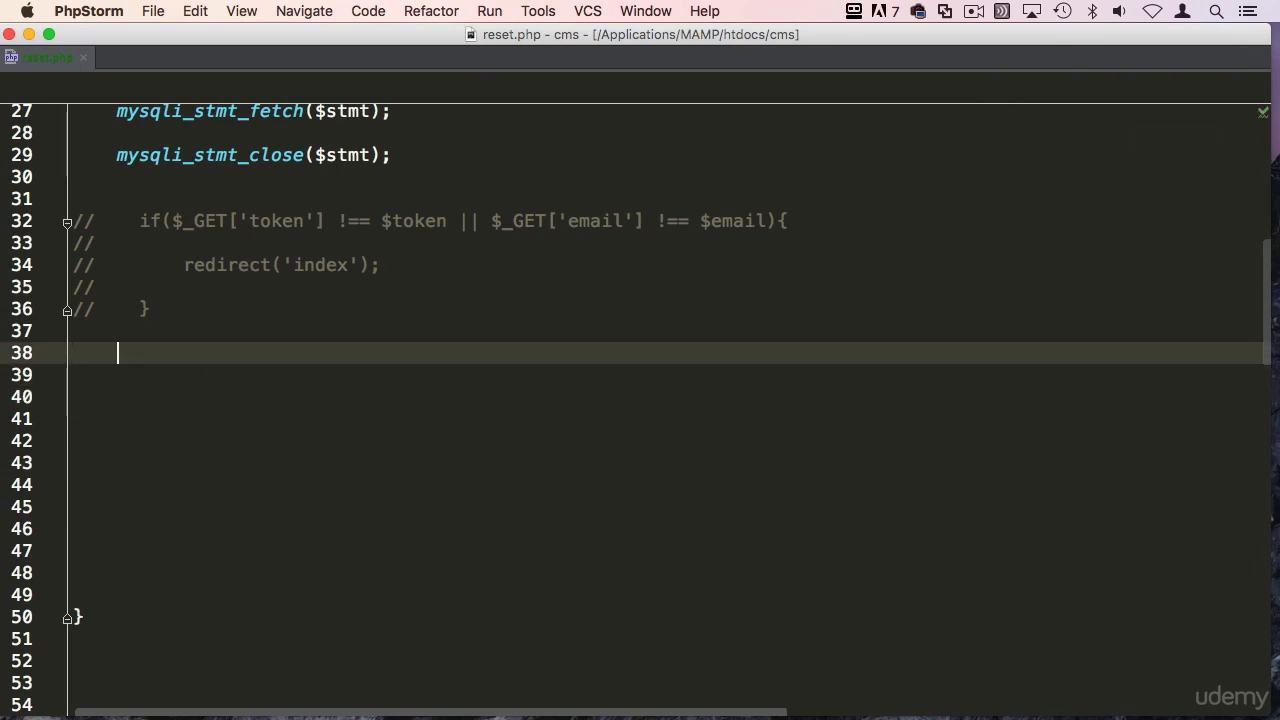
{"action": "type", "text": "if(i"}
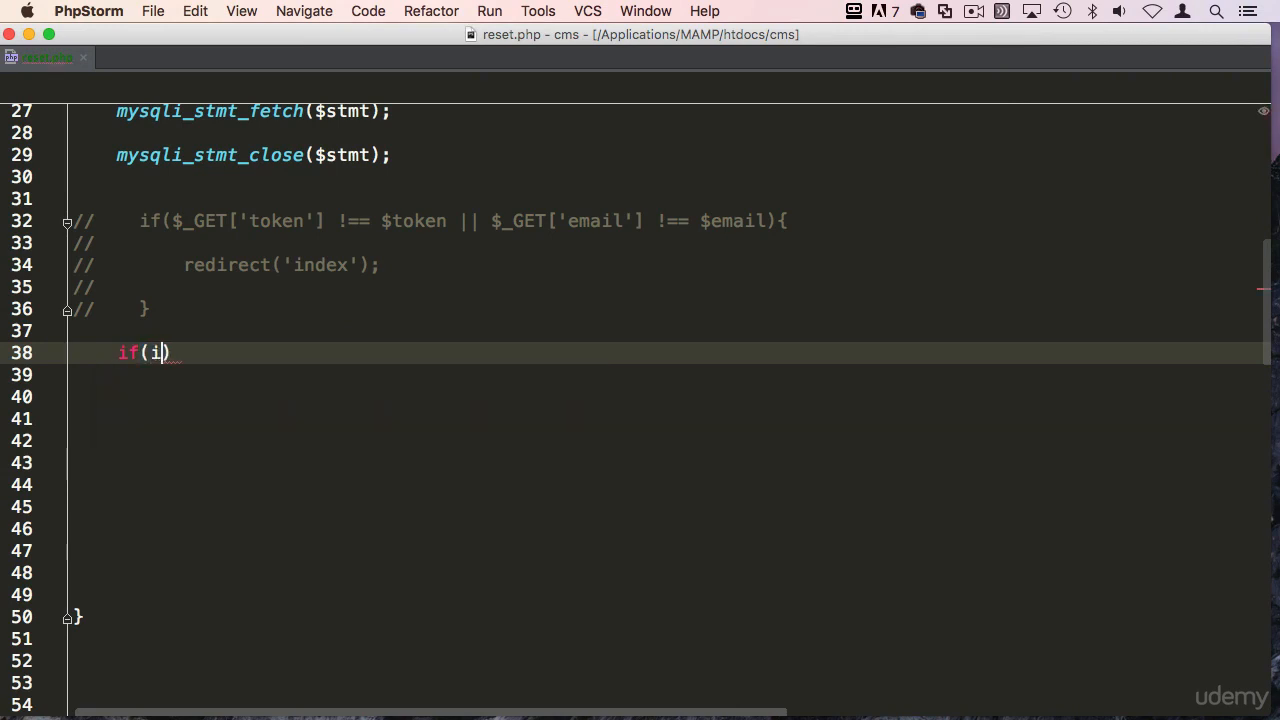
{"action": "type", "text": "sset"}
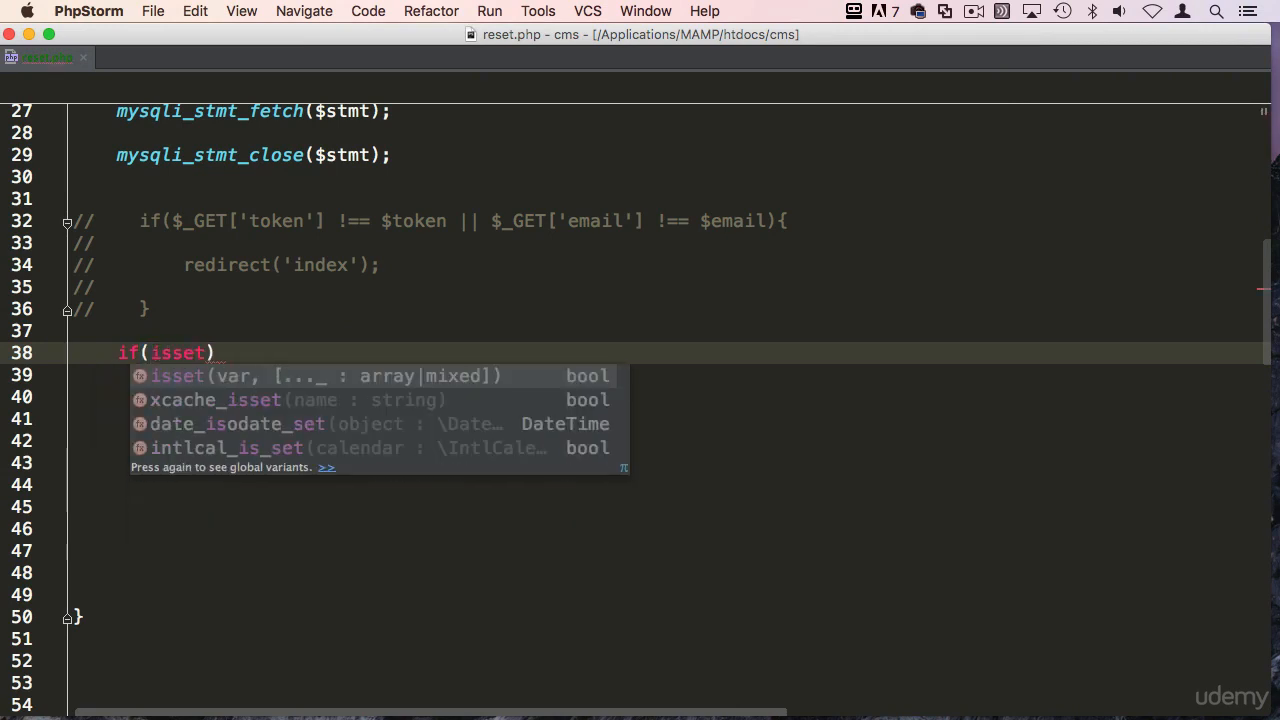
{"action": "type", "text": "($"}
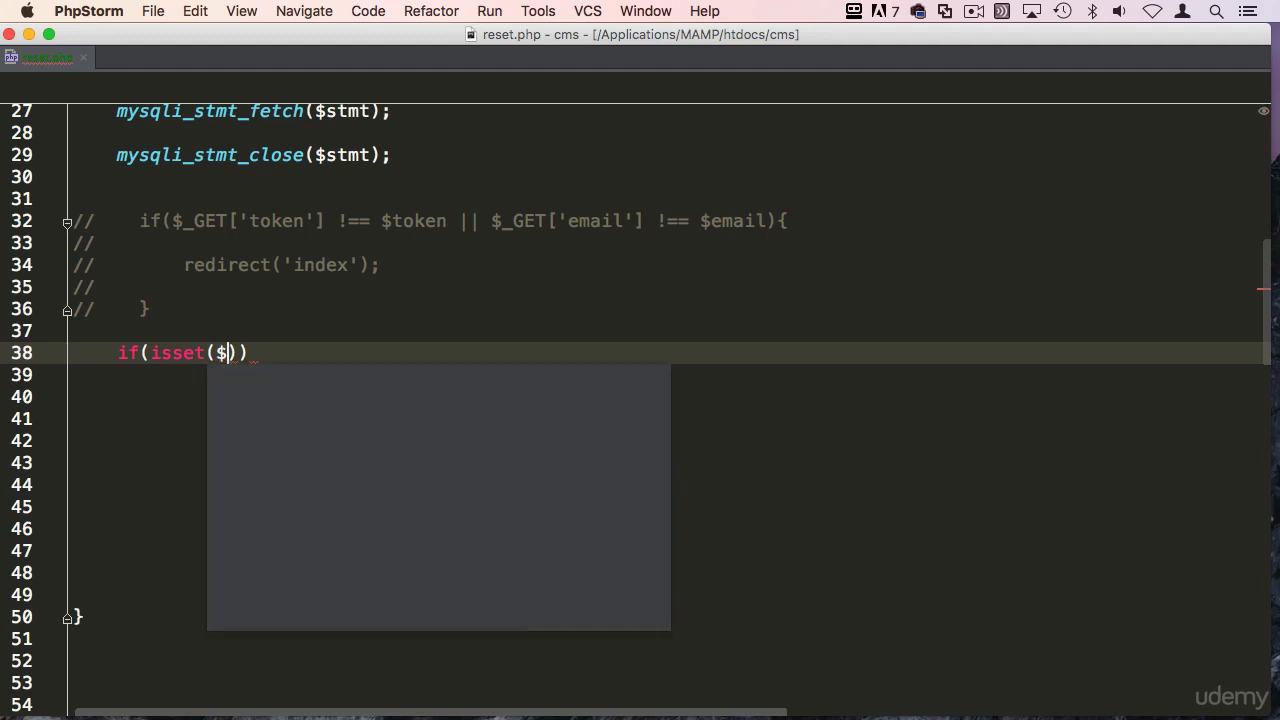
{"action": "type", "text": "_POST['"}
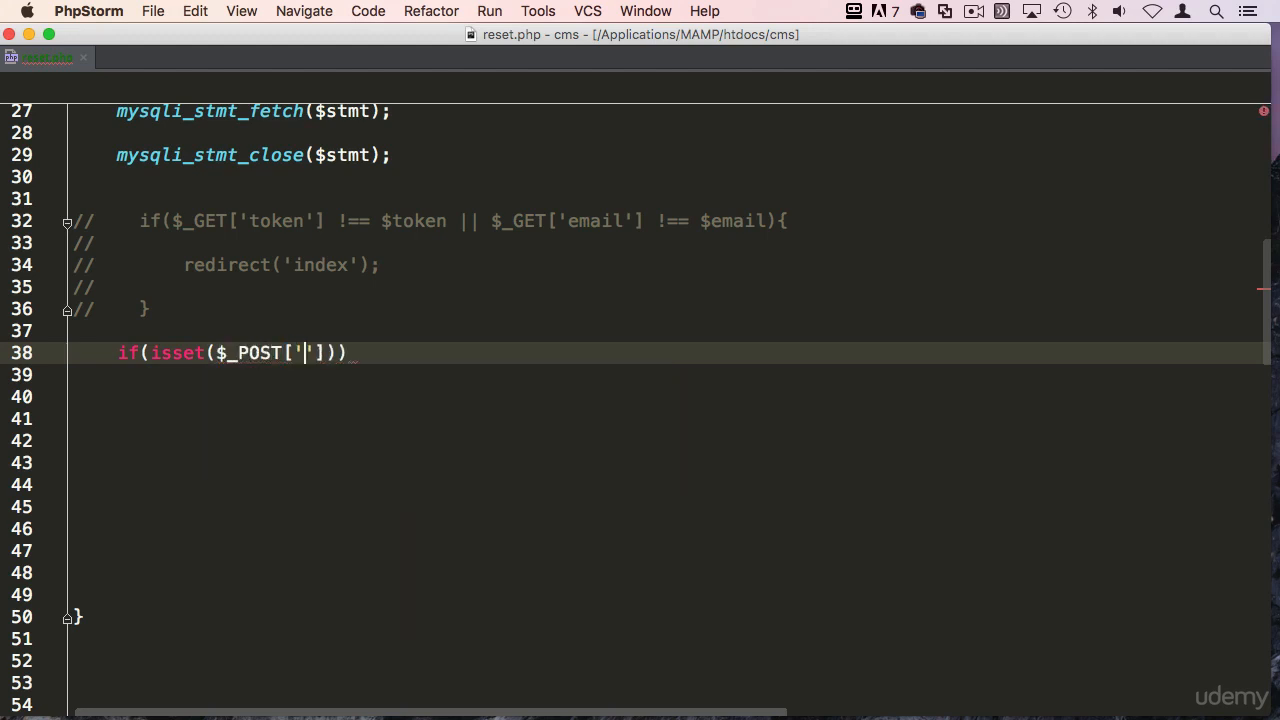
{"action": "type", "text": "password"}
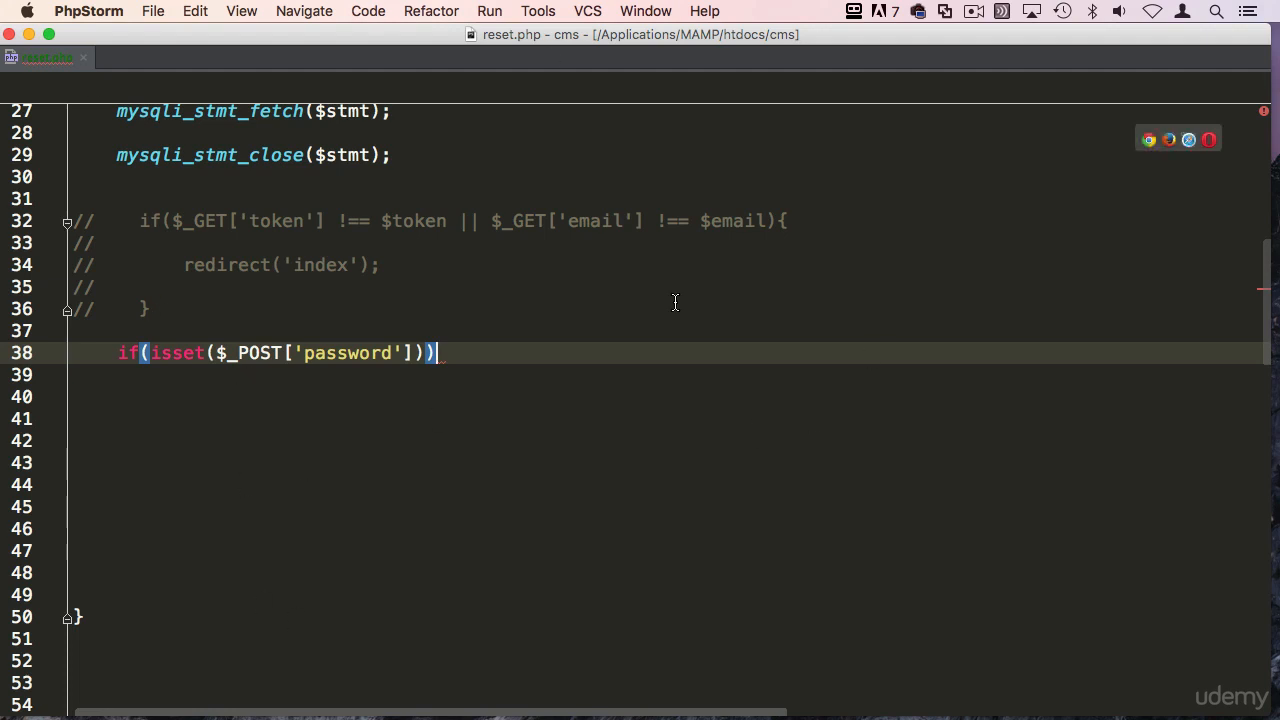
{"action": "type", "text": "{"}
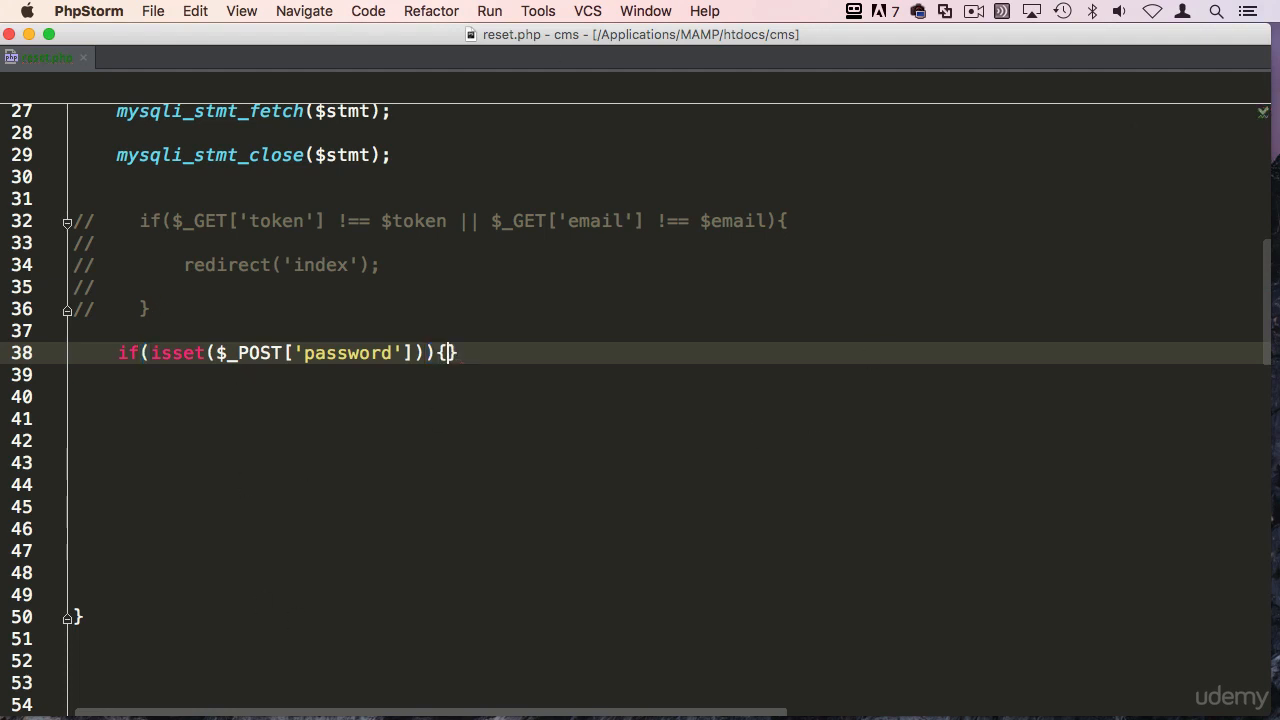
{"action": "key", "text": "Return"}
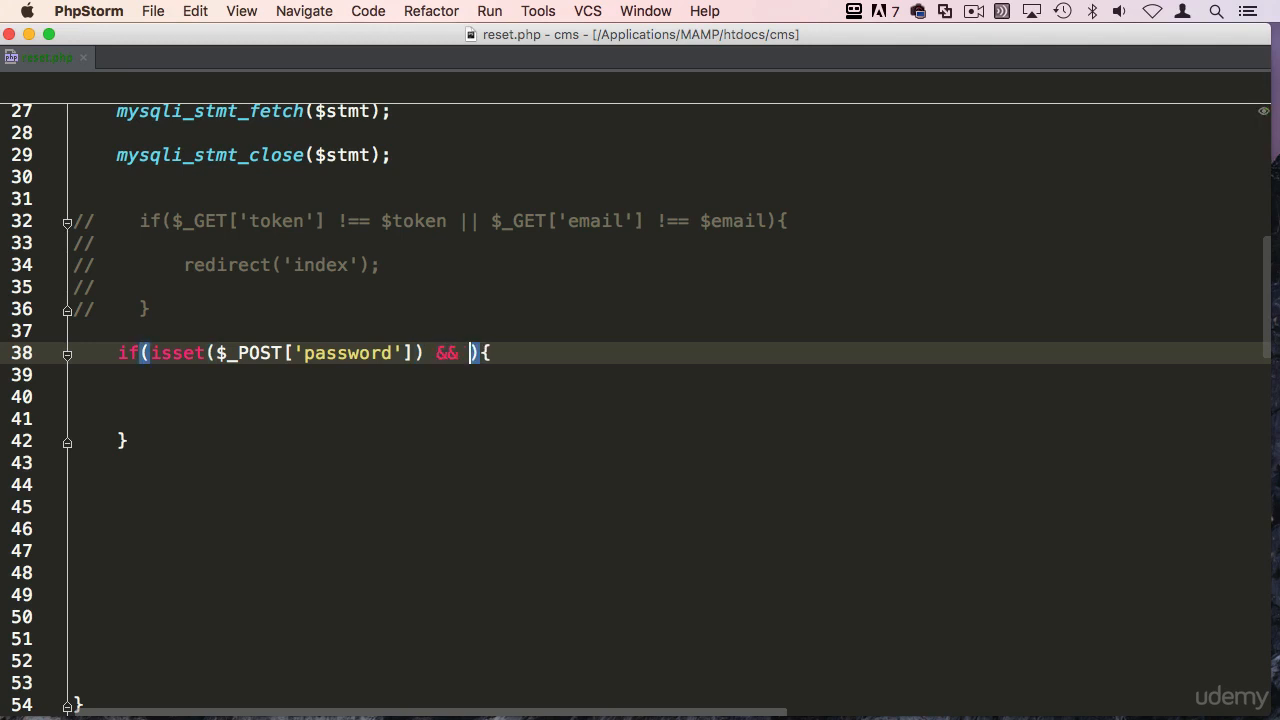
Step: Extend the condition with && isset($_POST['confirmPassword']) and check the form's input names below
{"action": "type", "text": "isset("}
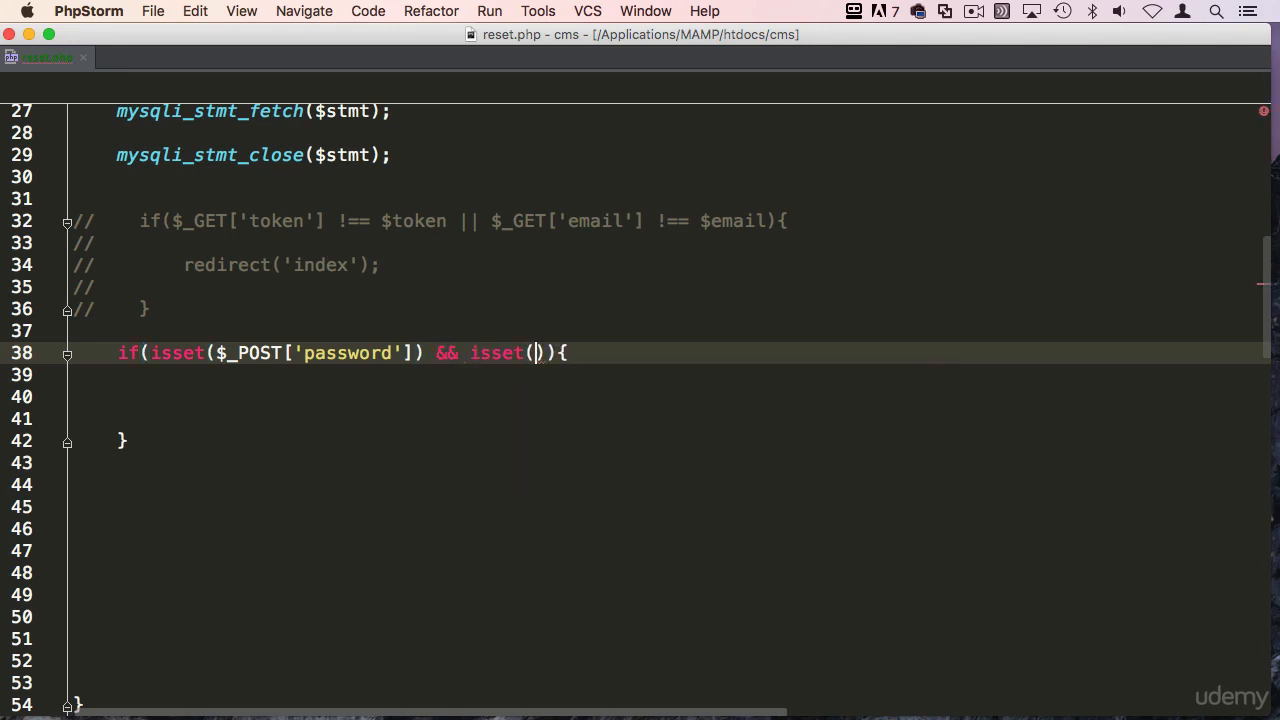
{"action": "type", "text": "$_P"}
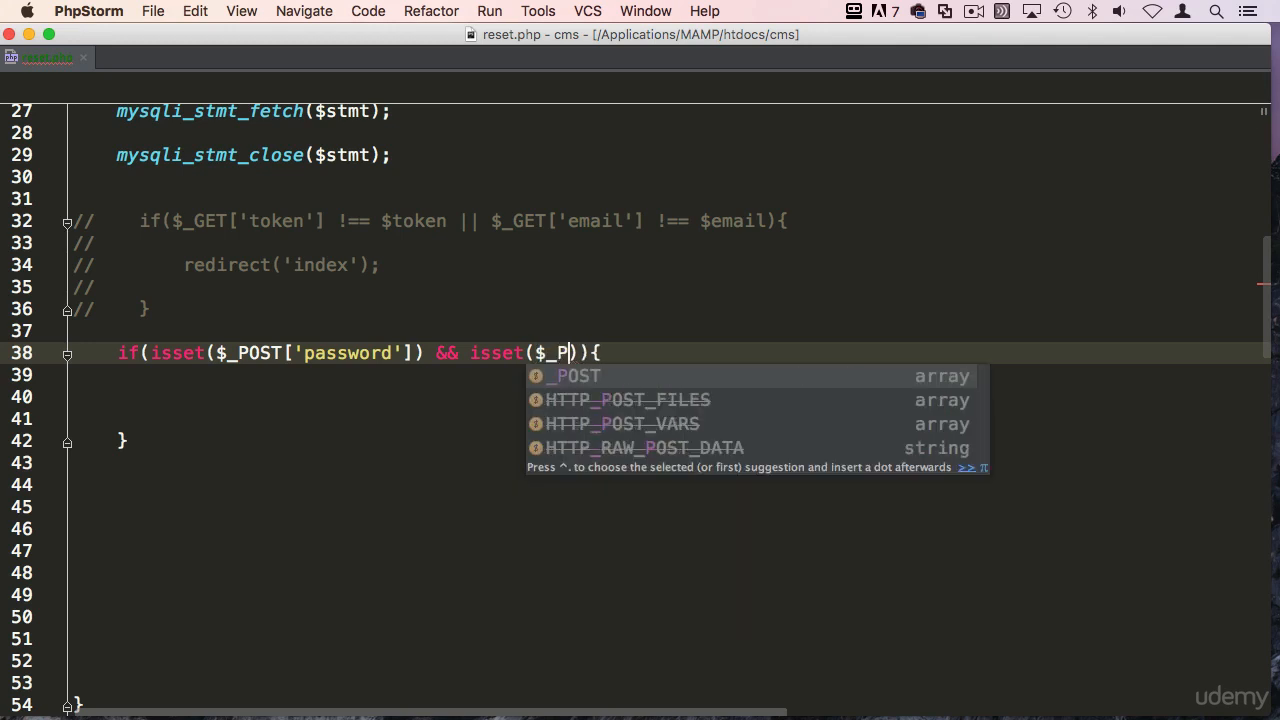
{"action": "type", "text": "OST['"}
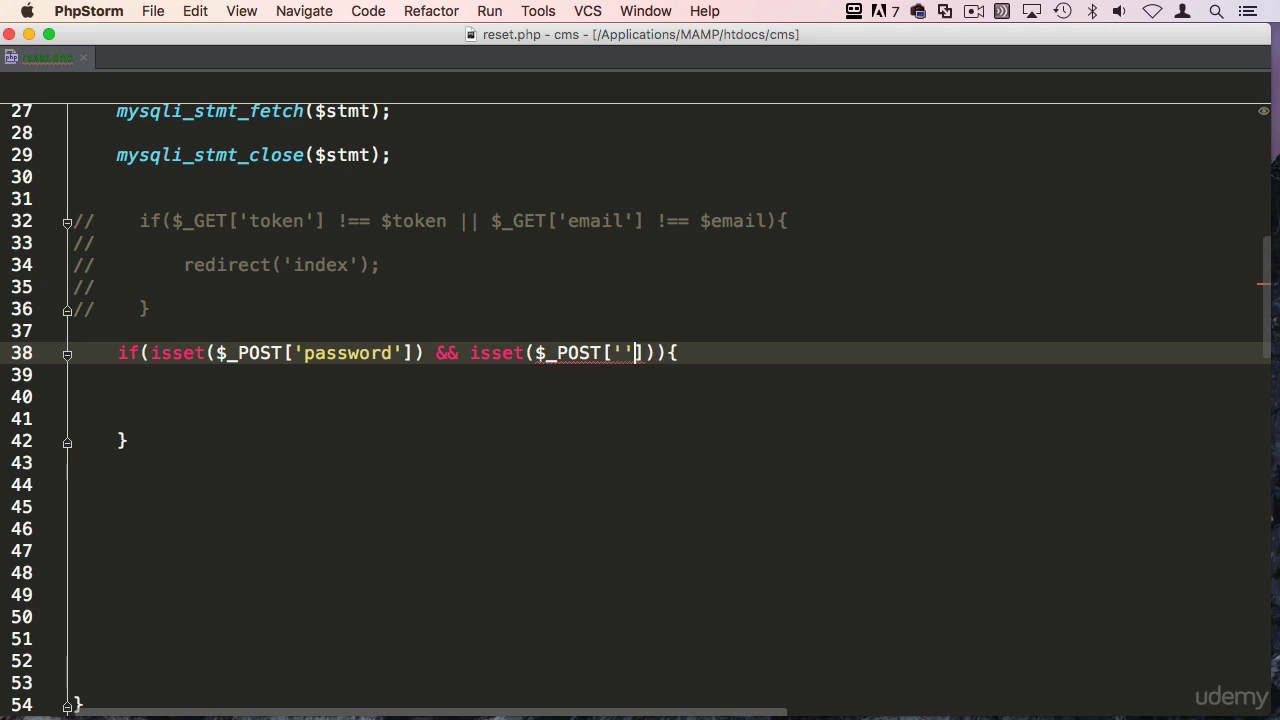
{"action": "type", "text": "com"}
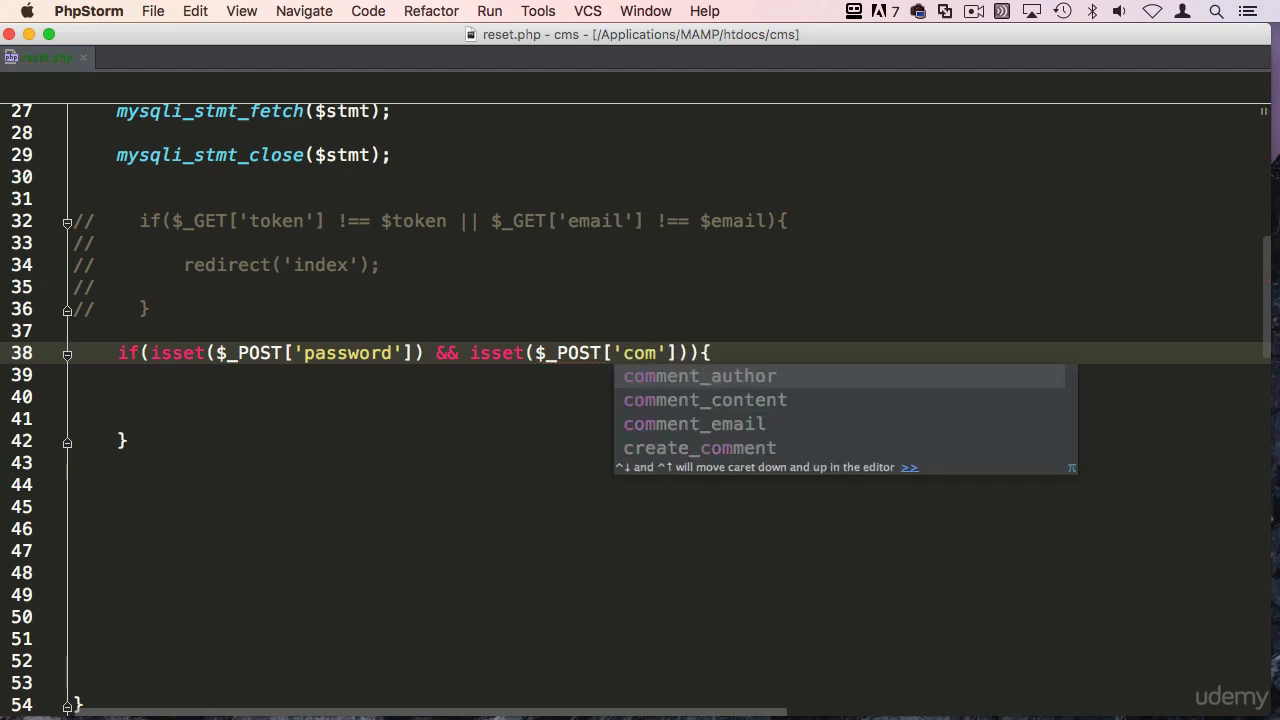
{"action": "type", "text": "nfir"}
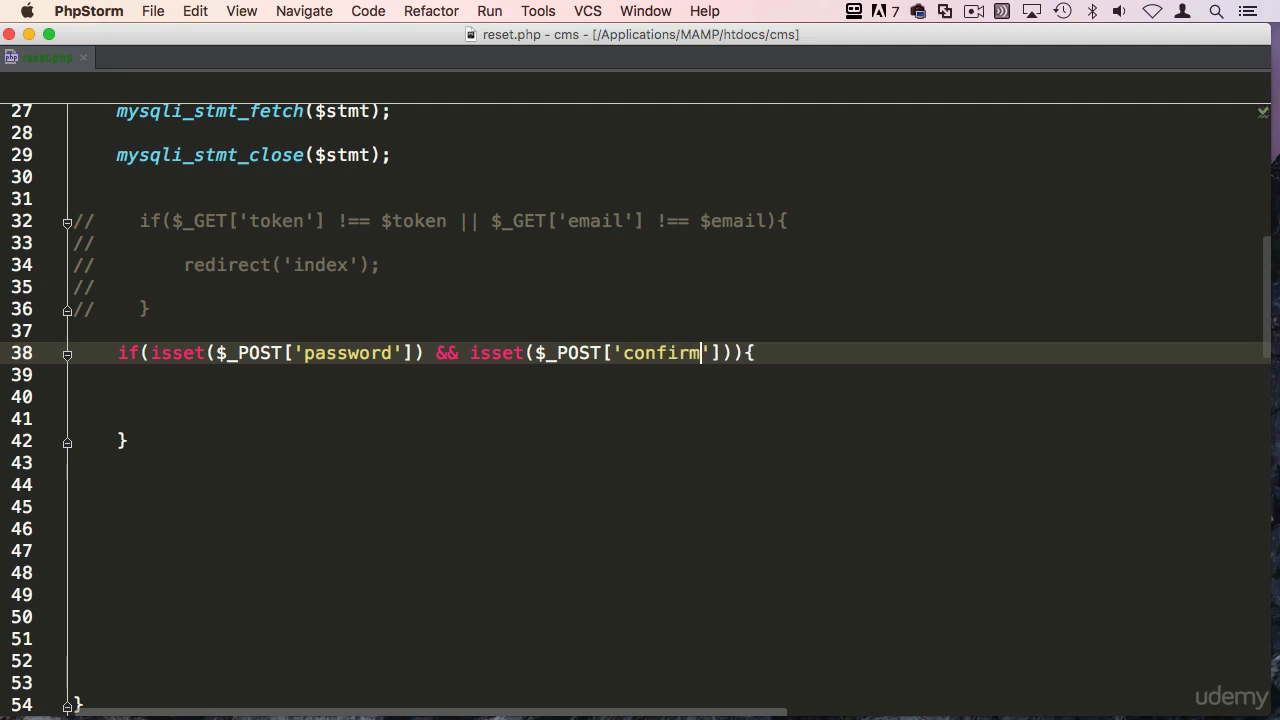
{"action": "type", "text": "Password"}
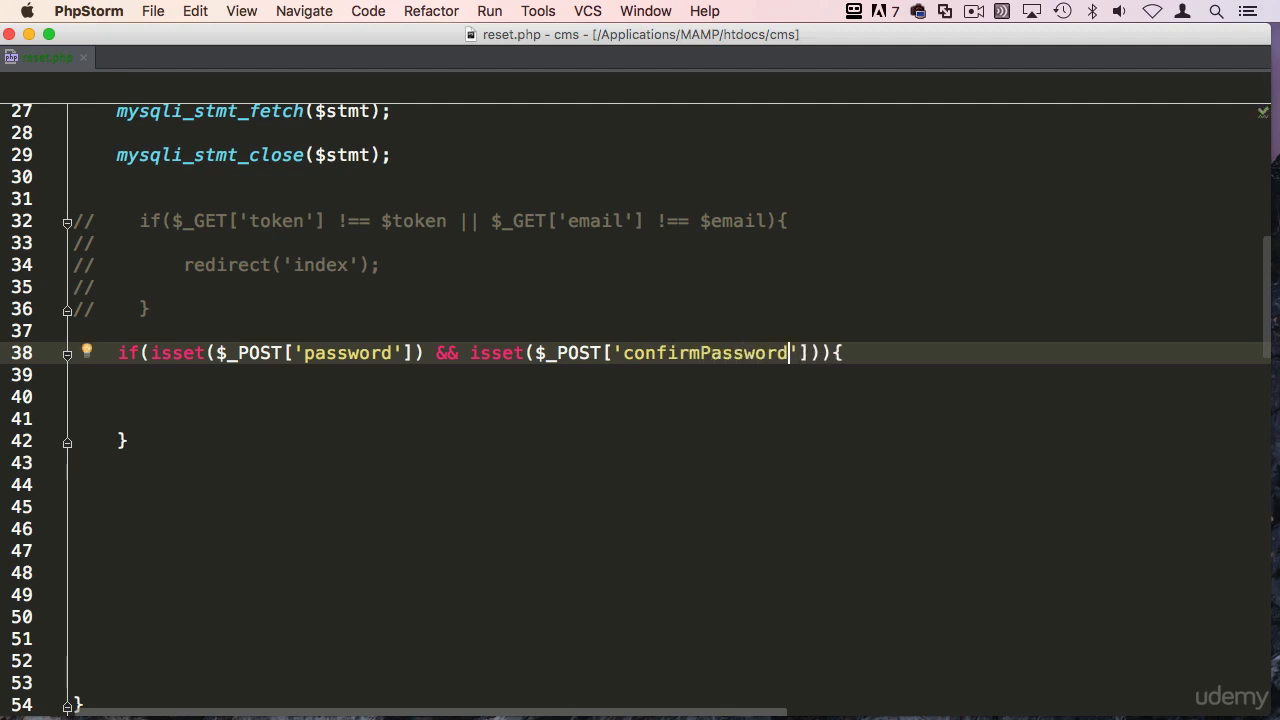
{"action": "scroll", "scroll_direction": "down", "scroll_amount": 3}
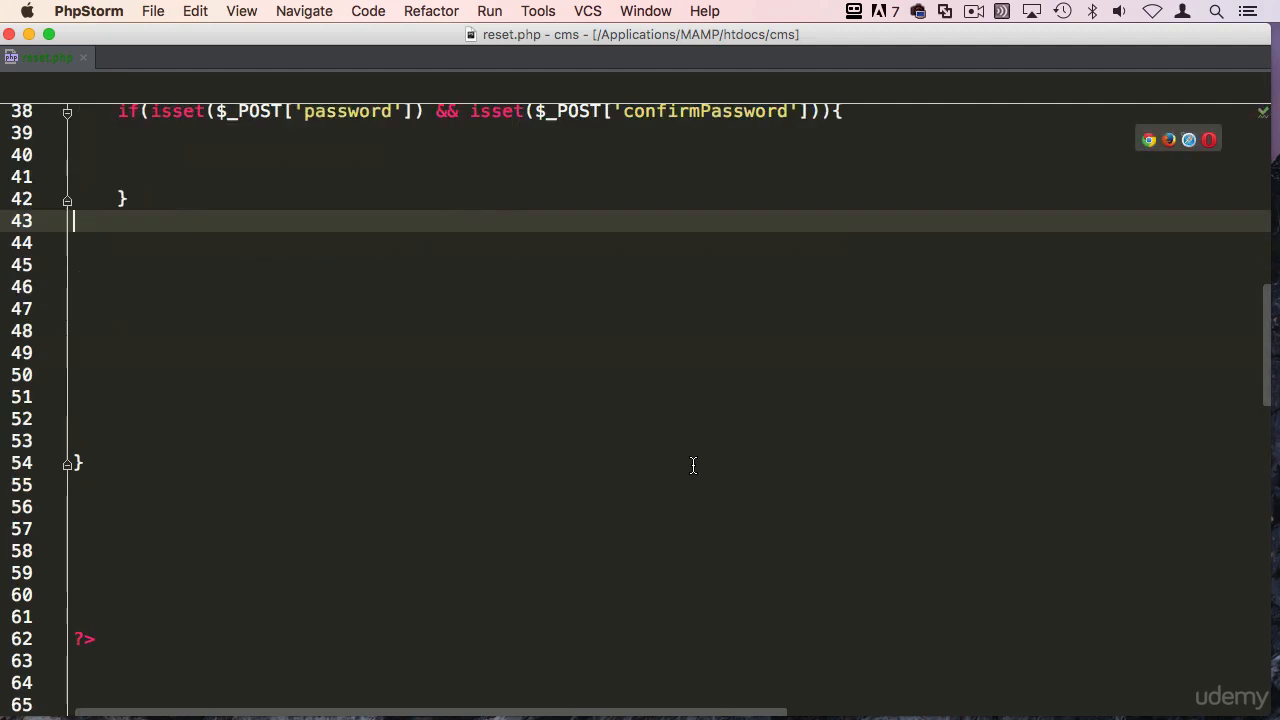
{"action": "scroll", "scroll_direction": "down", "scroll_amount": 3}
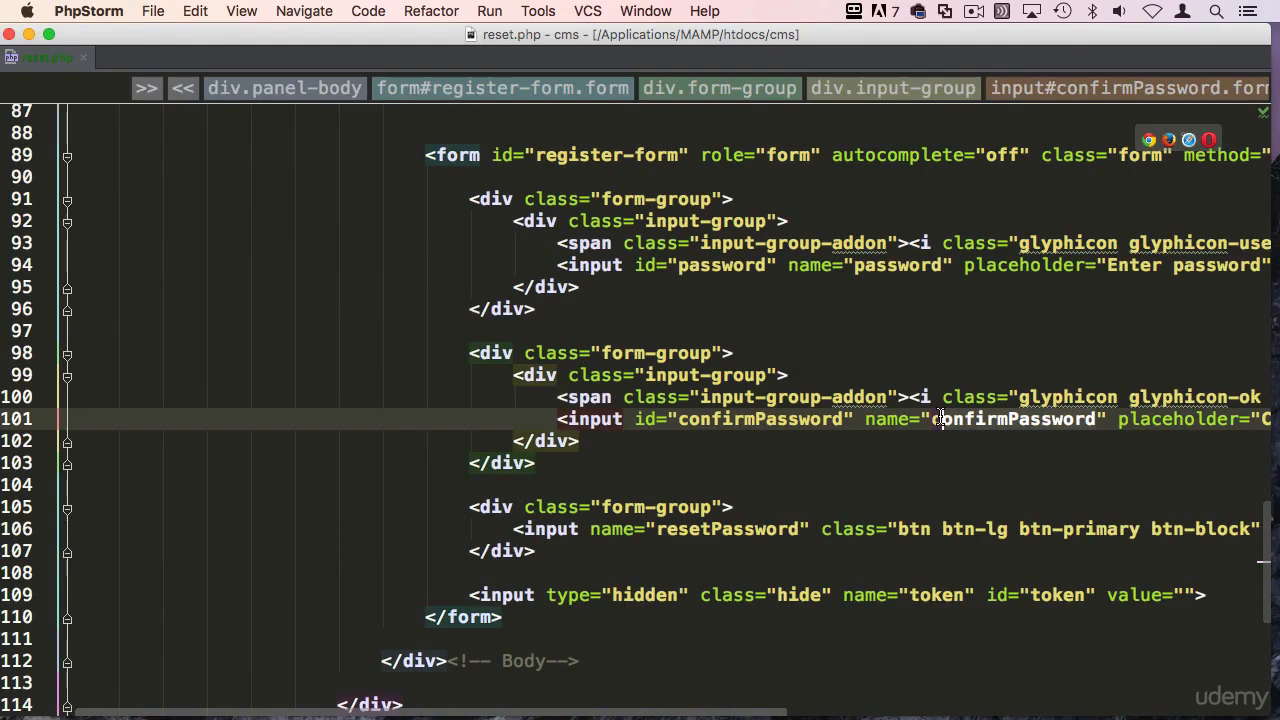
Step: Inside the if block write echo "They both the same";
{"action": "scroll", "scroll_direction": "up", "scroll_amount": 3}
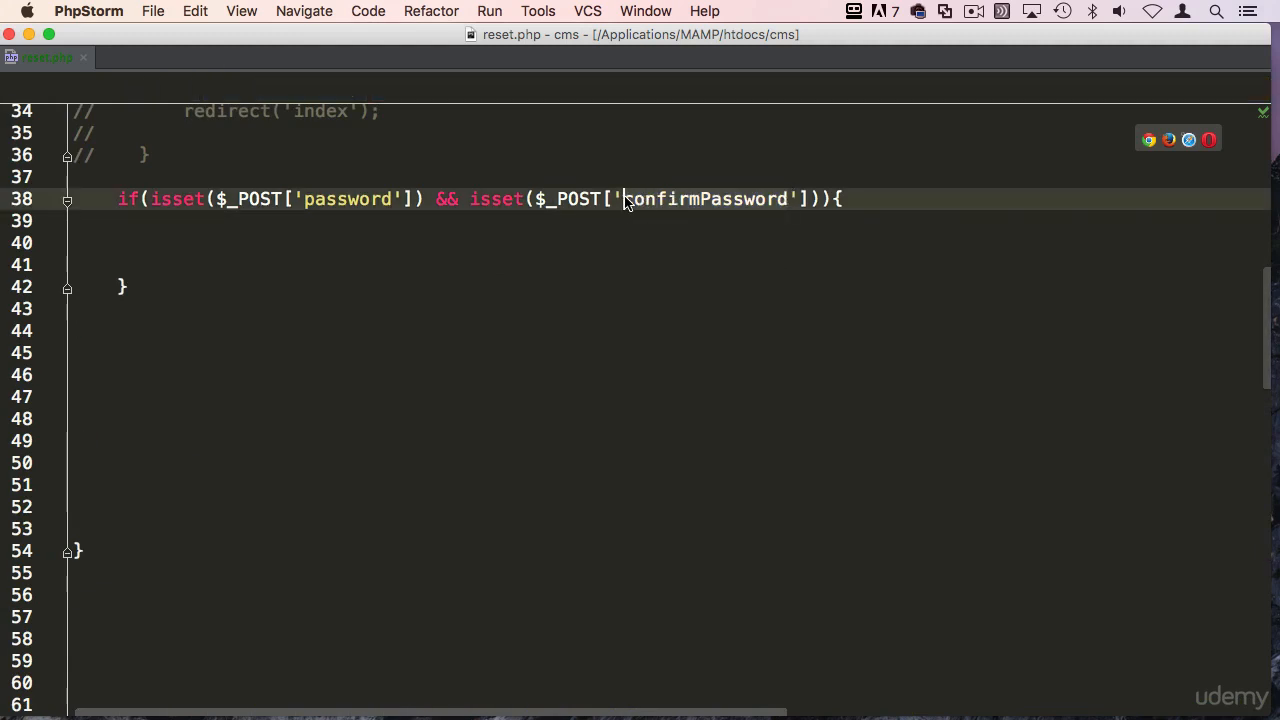
{"action": "left_click", "coordinate": [764, 242]}
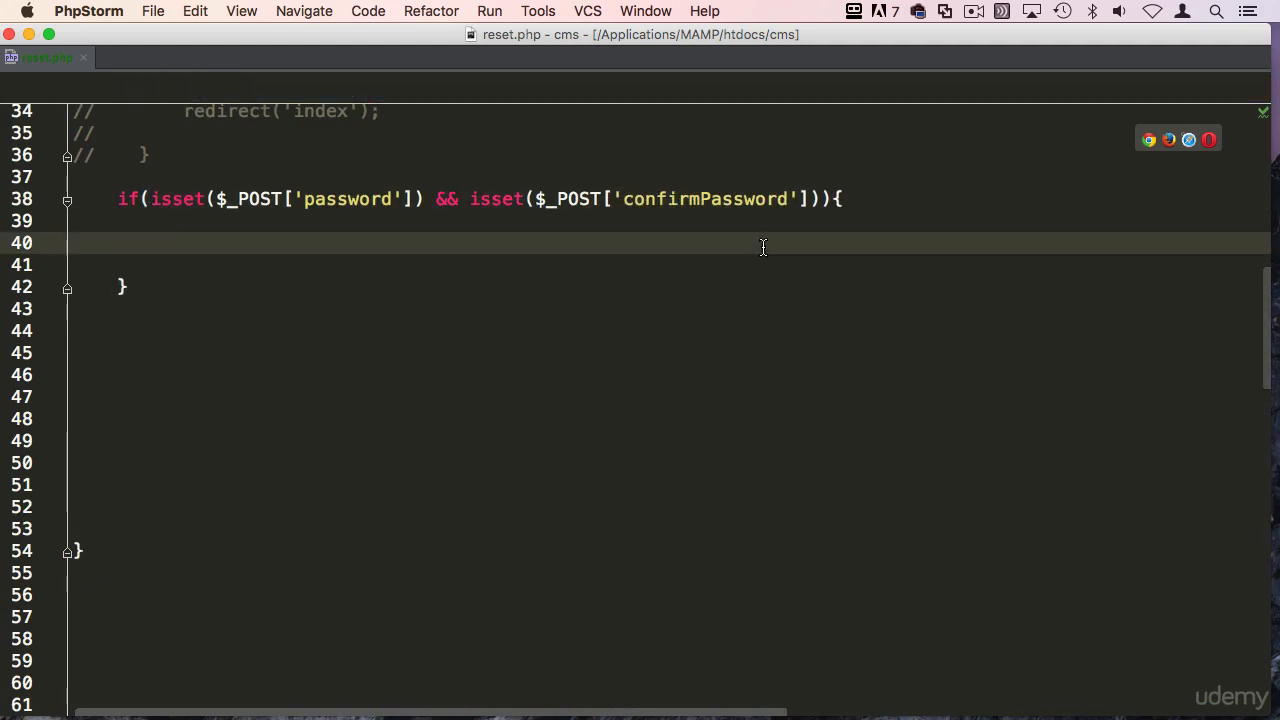
{"action": "type", "text": "echo"}
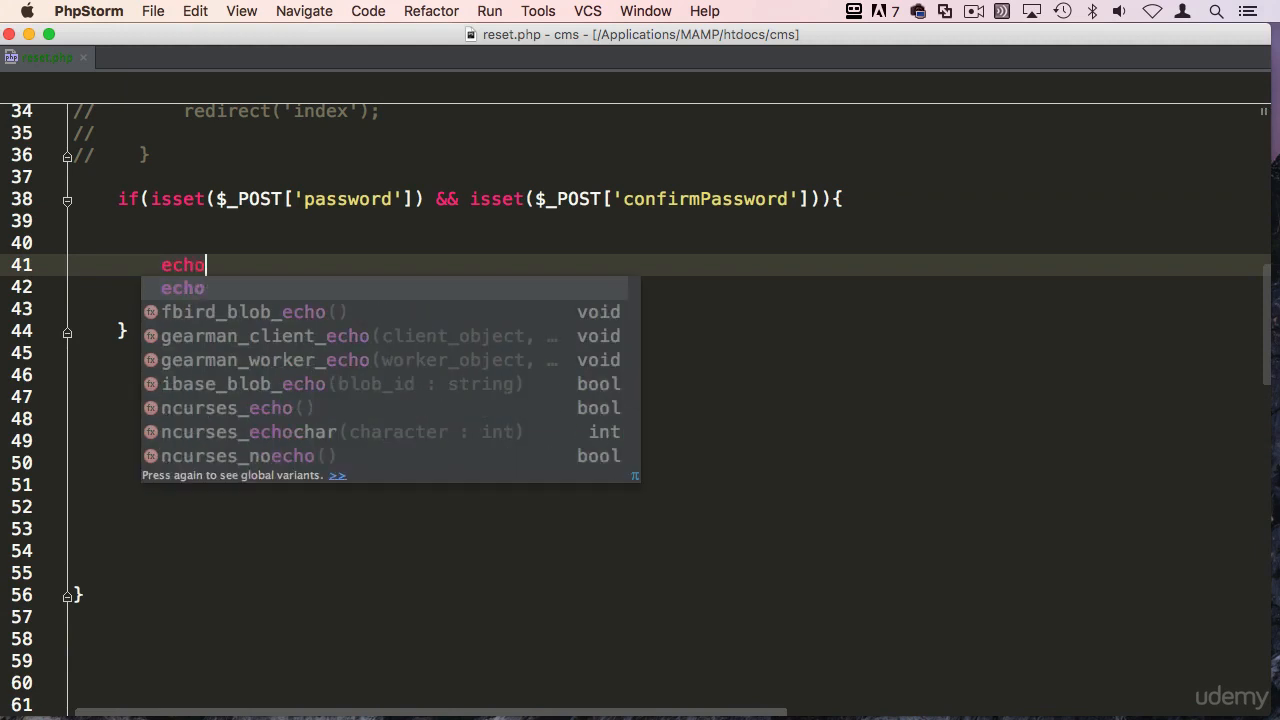
{"action": "type", "text": "\"They\""}
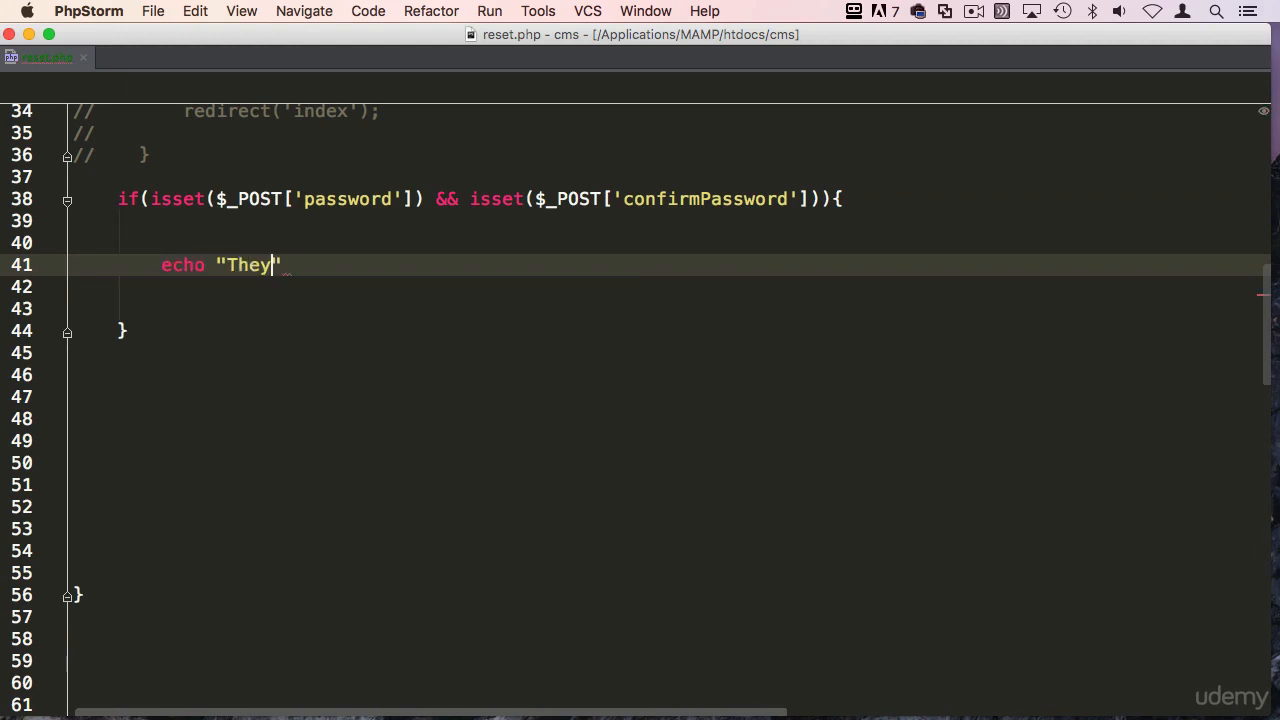
{"action": "type", "text": "b"}
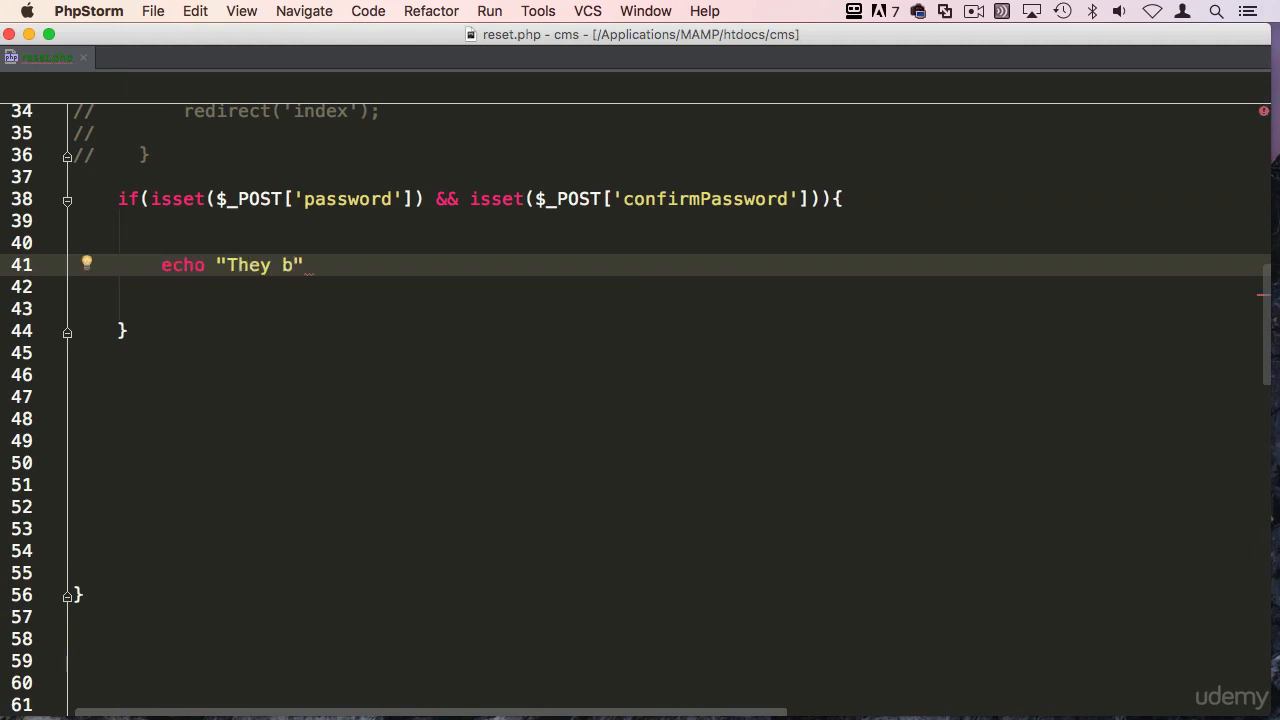
{"action": "type", "text": "oth the same"}
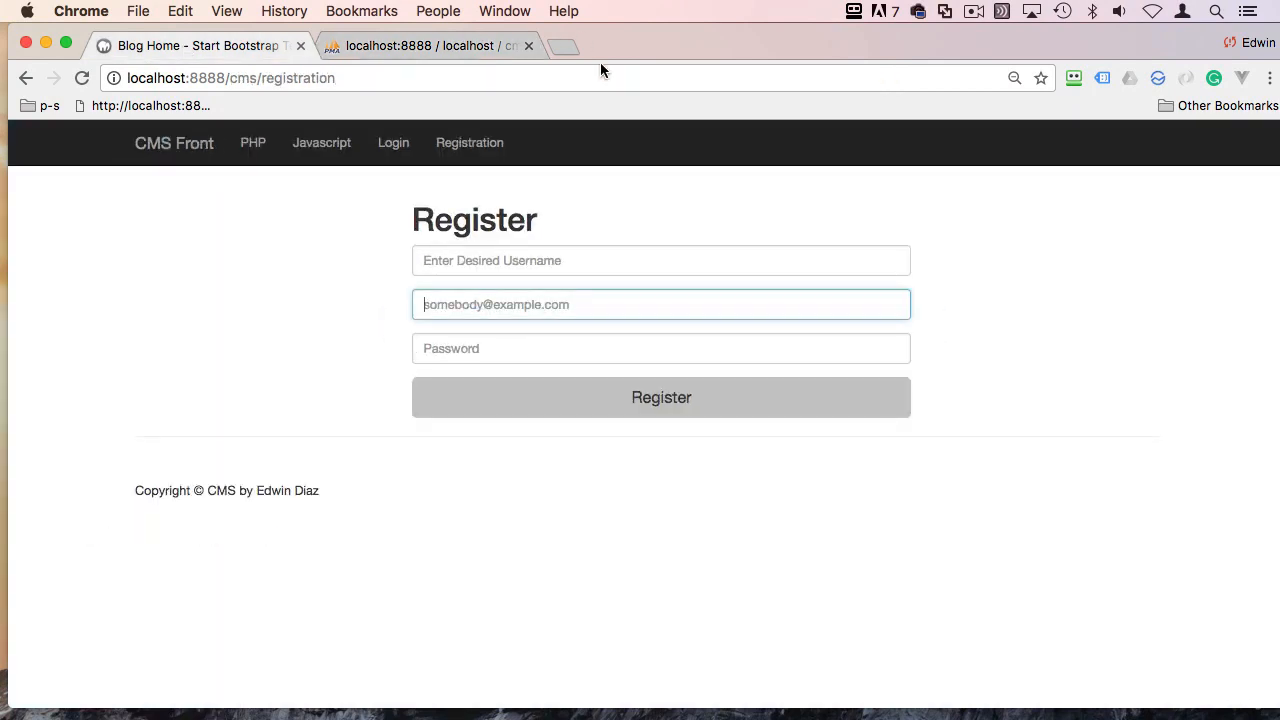
{"action": "mouse_move", "coordinate": [468, 142]}
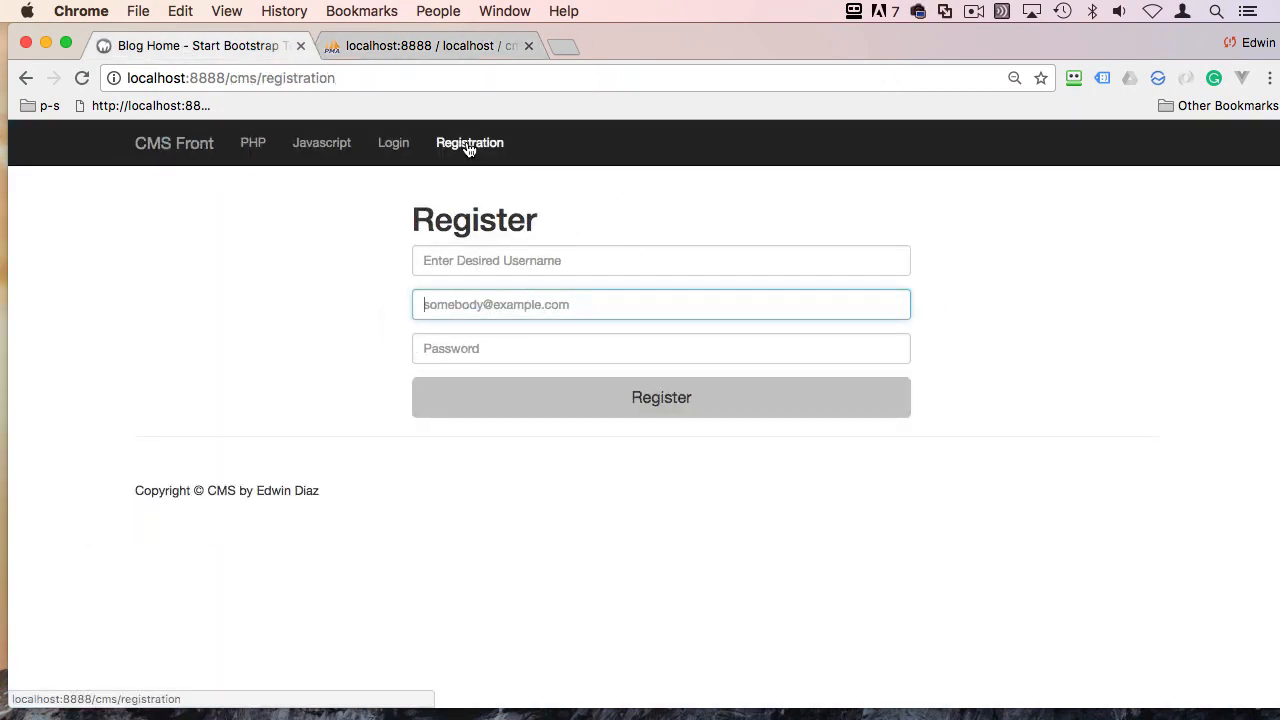
Step: Return to localhost:8888/cms/reset.php in Chrome, enter a password and move to Confirm password
{"action": "left_click", "coordinate": [264, 78]}
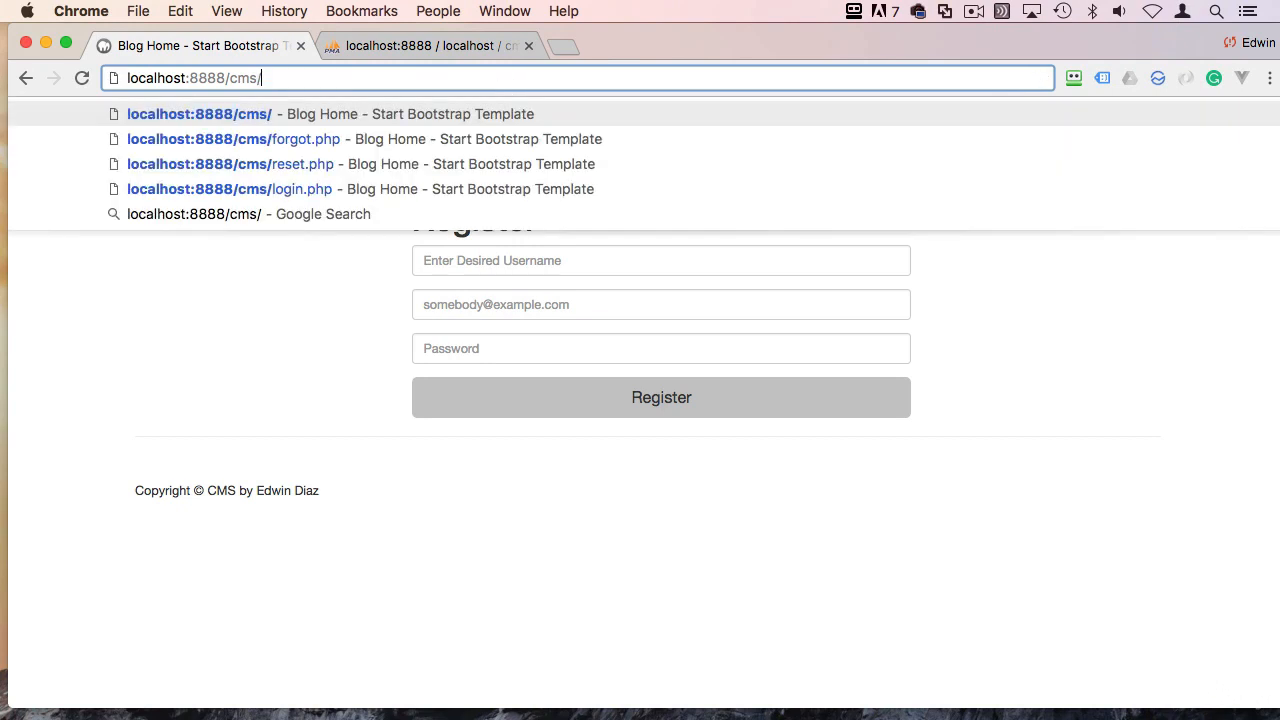
{"action": "key", "text": "Backspace"}
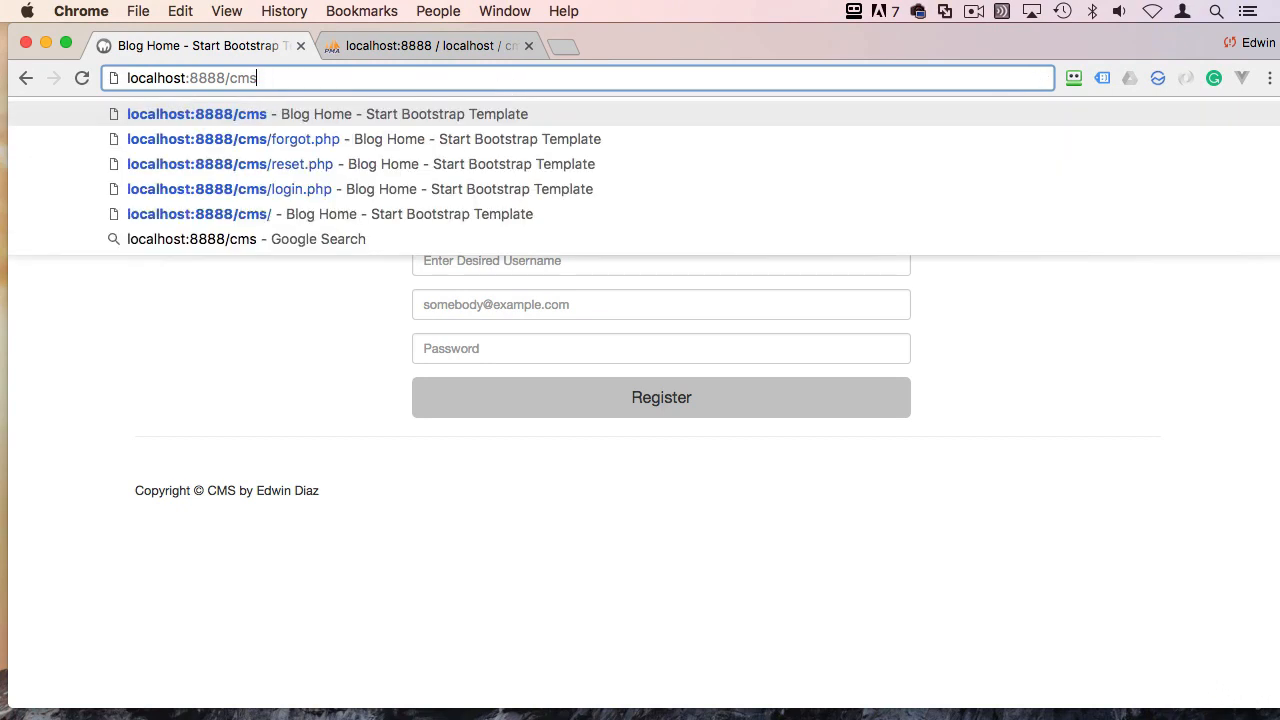
{"action": "left_click", "coordinate": [228, 164]}
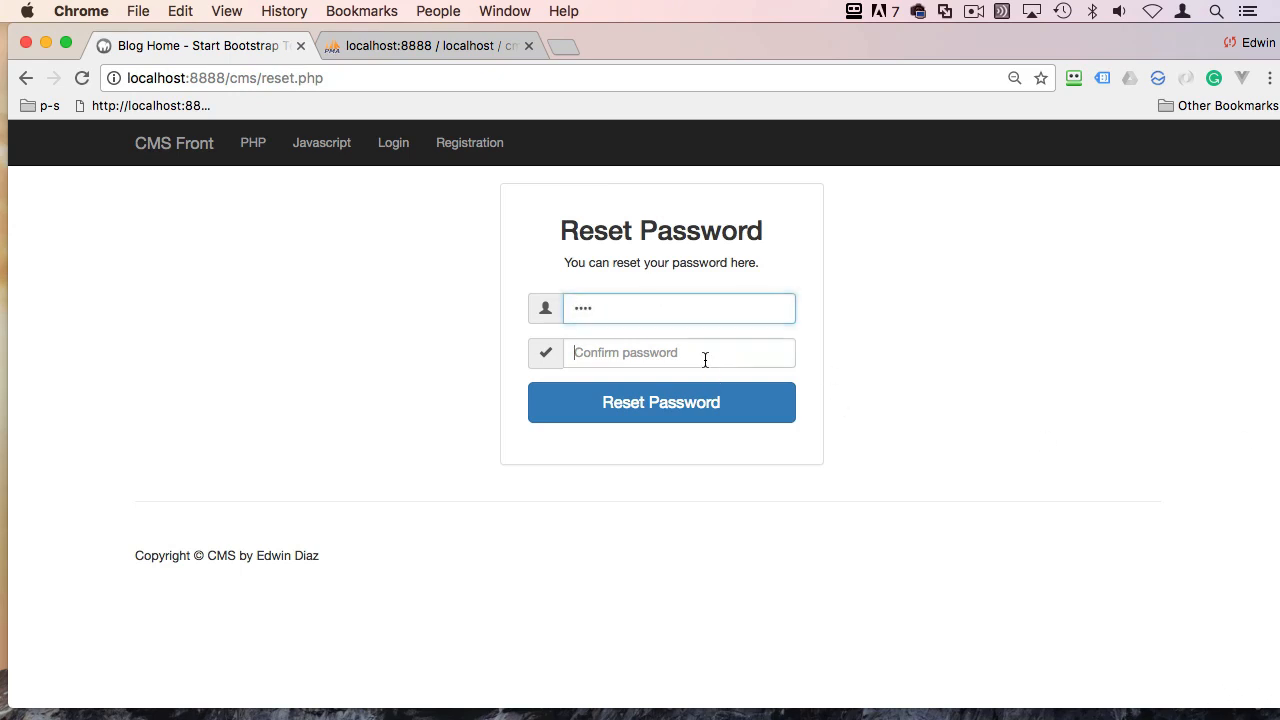
{"action": "left_click", "coordinate": [660, 402]}
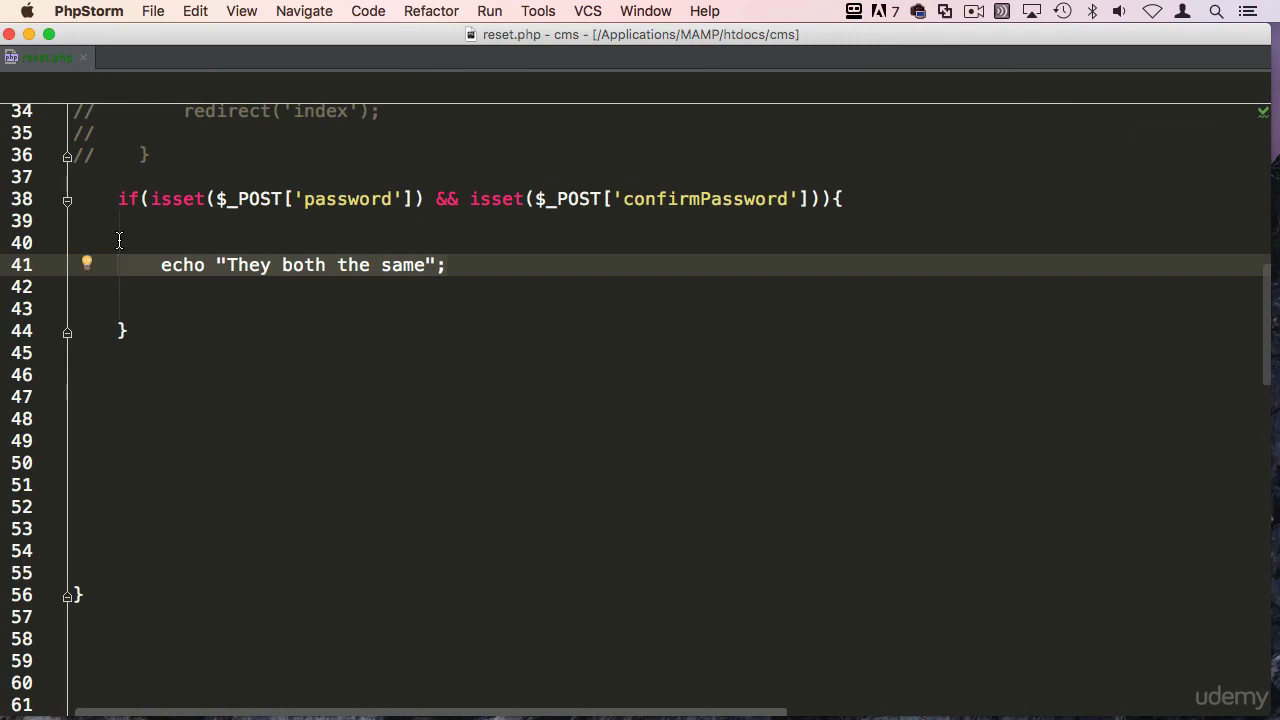
{"action": "left_click", "coordinate": [118, 264]}
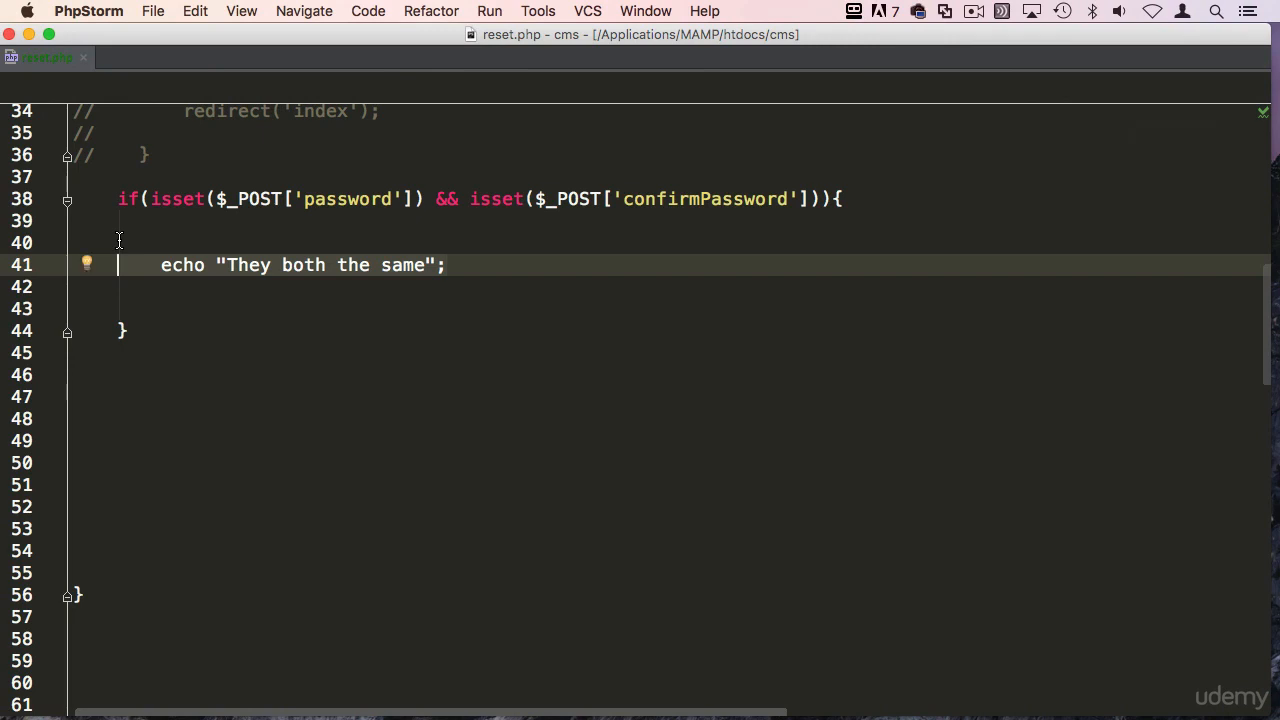
{"action": "left_click", "coordinate": [736, 200]}
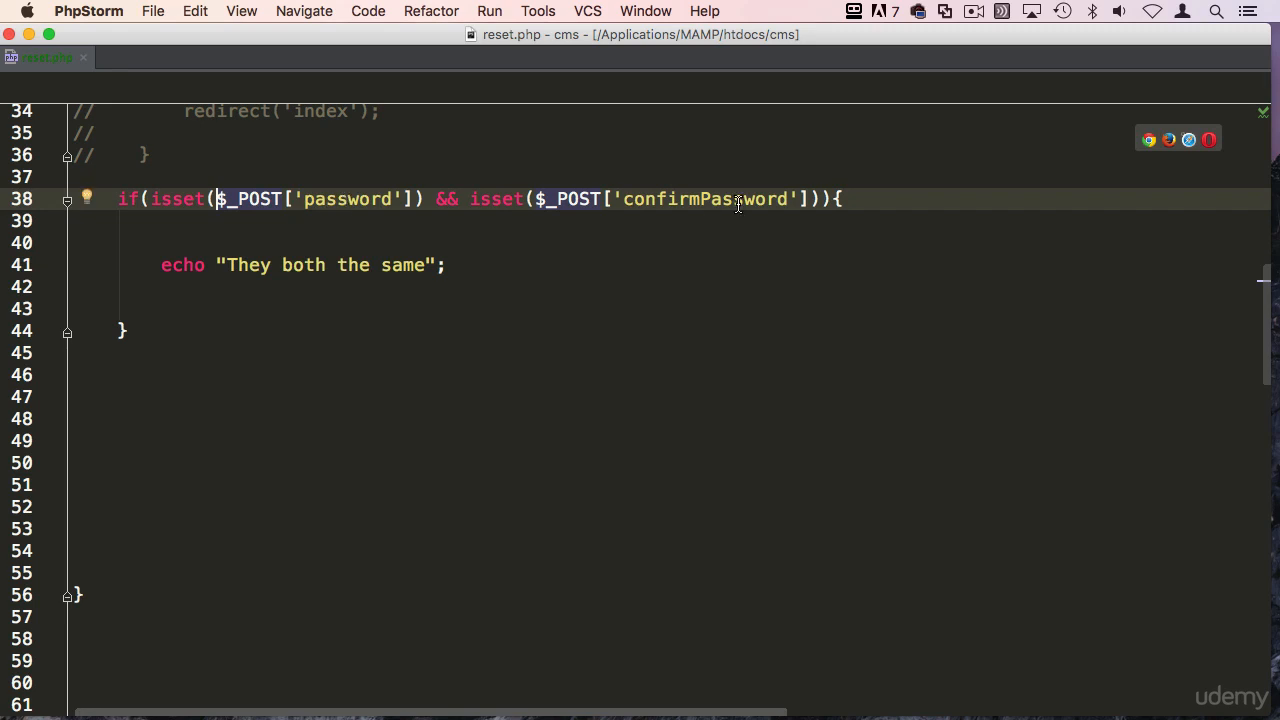